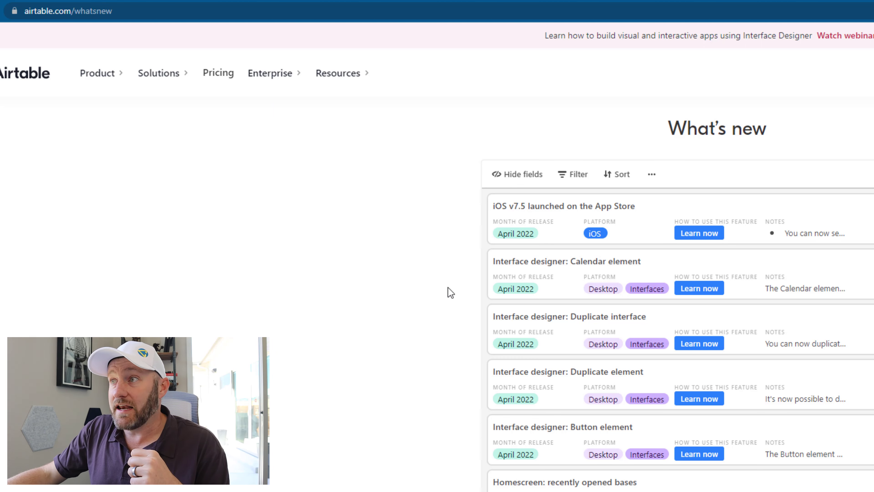
# - Duplicate the Total Profit number element, then return to the Untitled interface via the interface list
pyautogui.scroll(-3)
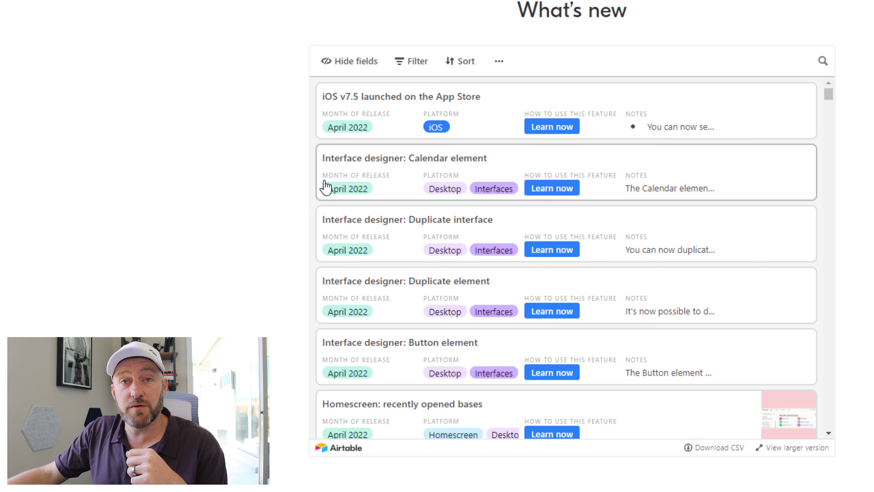
pyautogui.moveTo(325, 187)
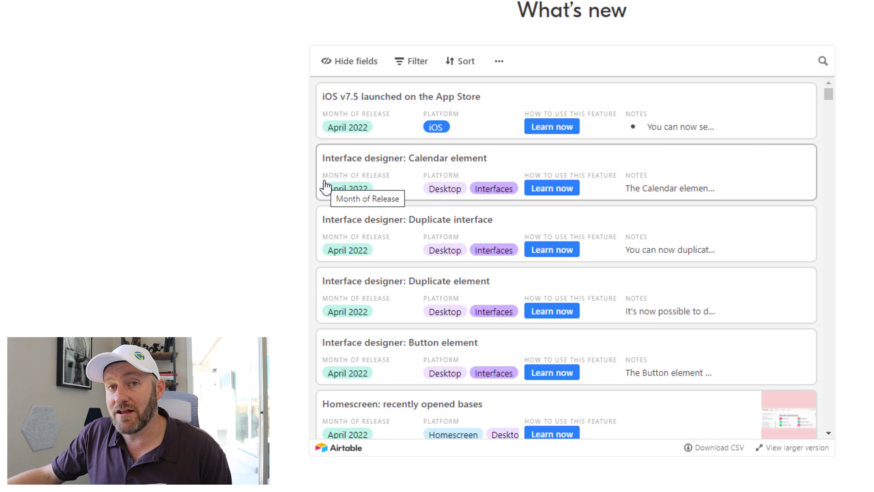
pyautogui.moveTo(387, 246)
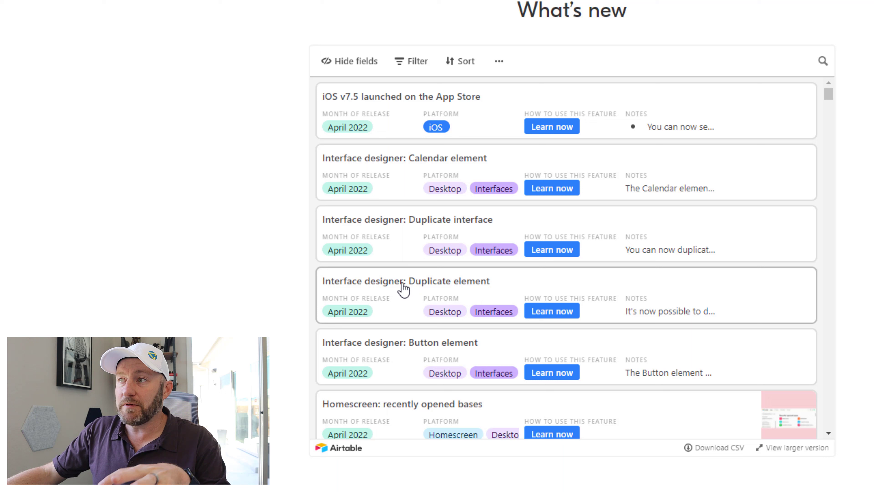
pyautogui.moveTo(384, 240)
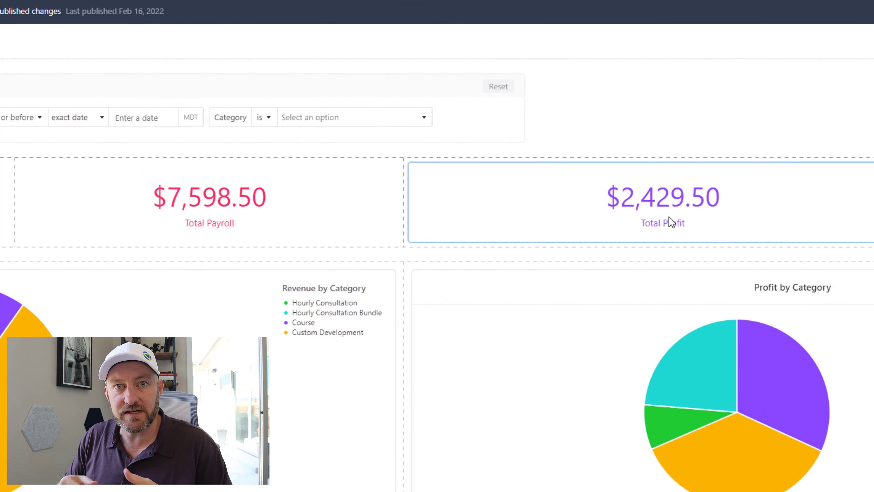
pyautogui.moveTo(442, 148)
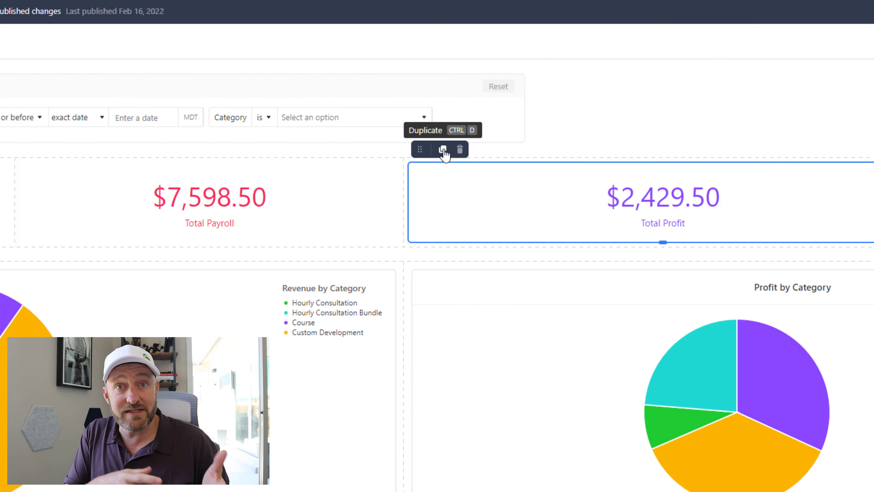
pyautogui.click(442, 149)
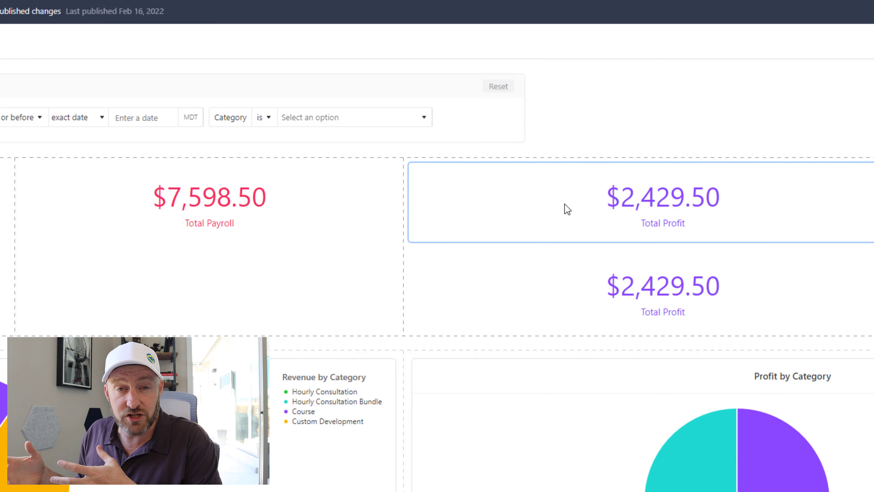
pyautogui.click(17, 42)
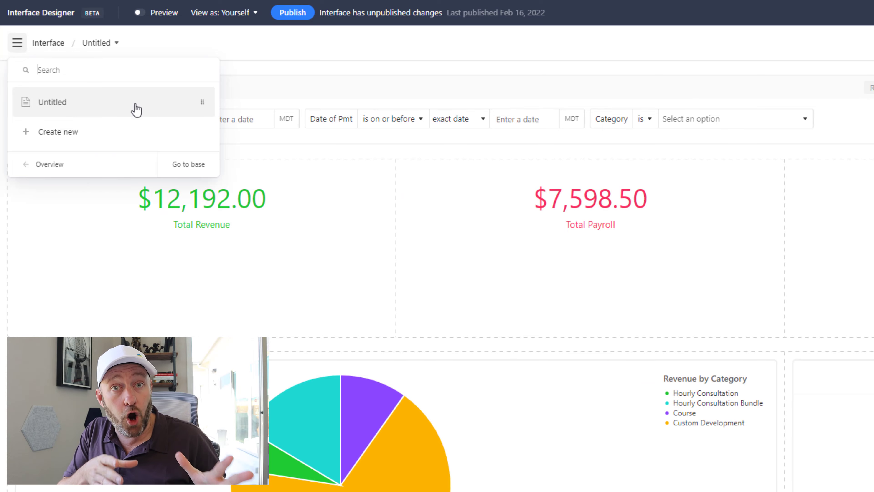
pyautogui.click(101, 43)
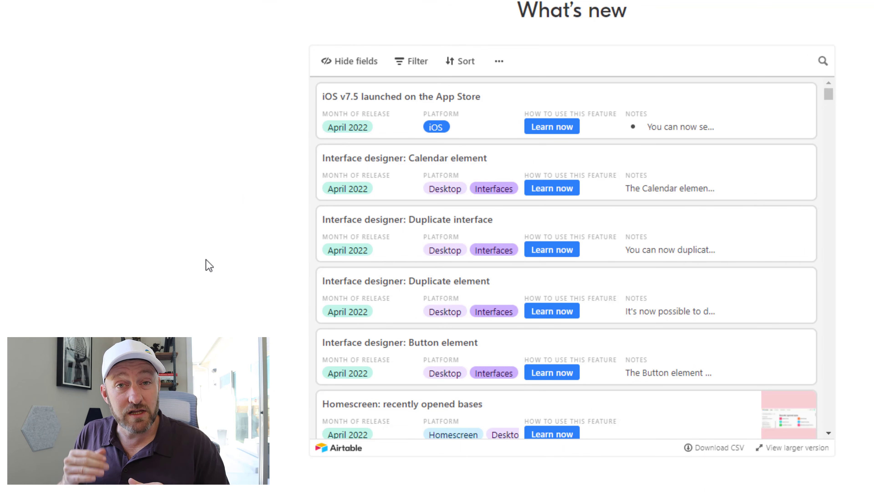
pyautogui.moveTo(405, 176)
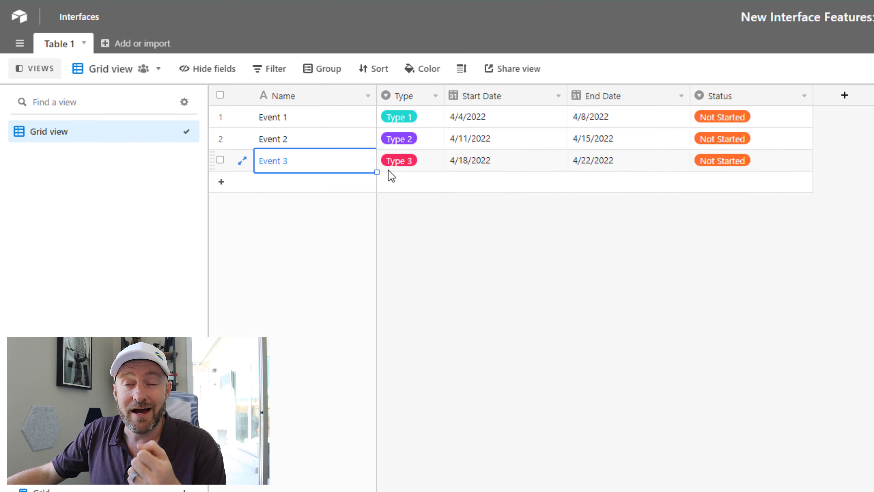
pyautogui.moveTo(275, 116)
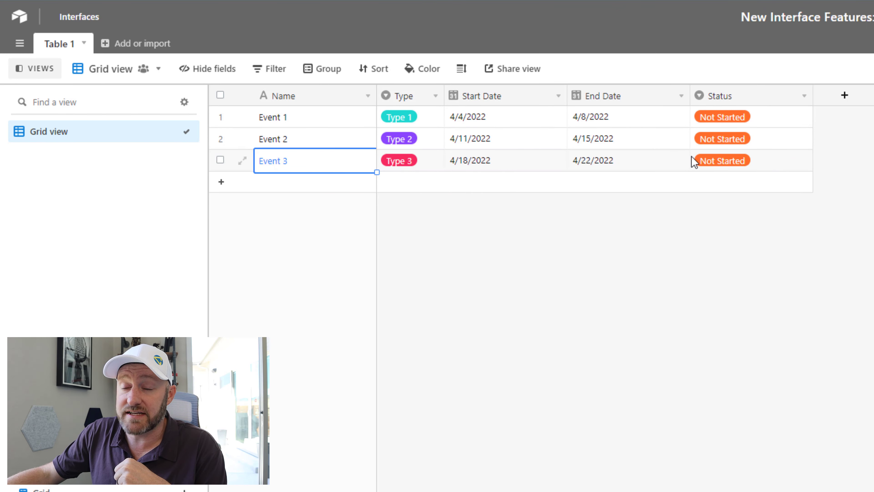
# - Leave the Table 1 events grid and go to the base's Interfaces area
pyautogui.click(723, 117)
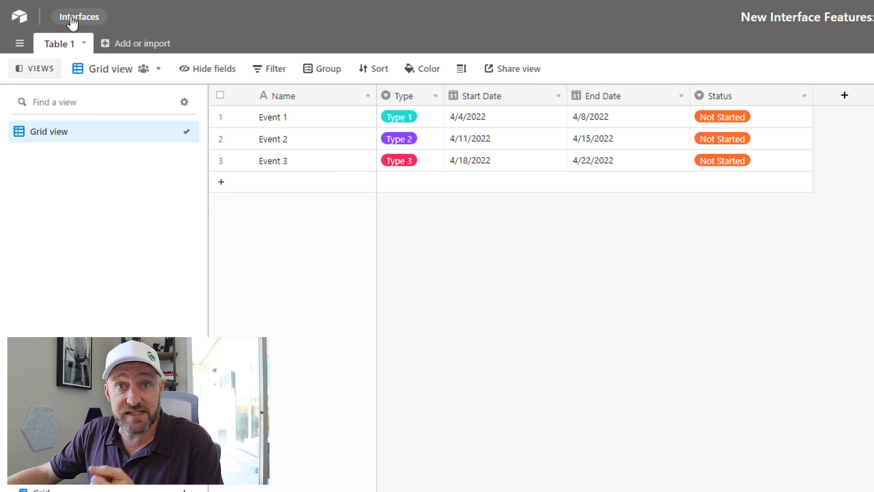
pyautogui.click(79, 17)
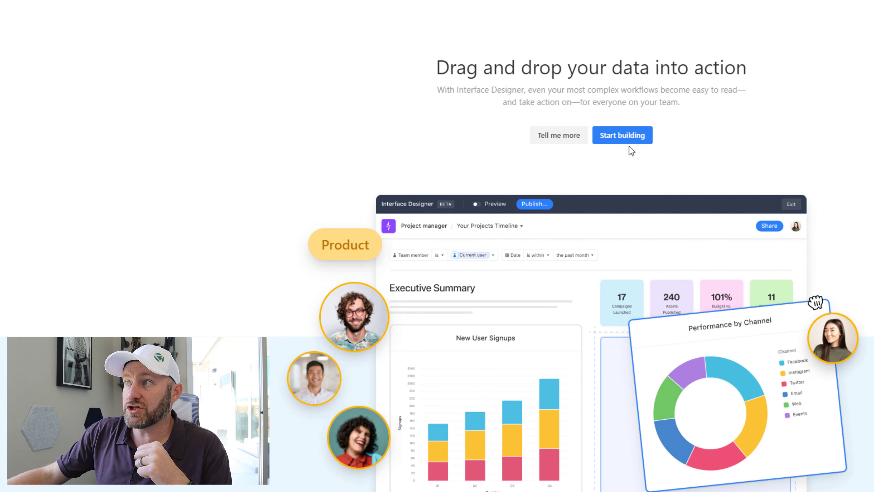
# - Start building a new interface to reach the Choose a layout step
pyautogui.click(621, 135)
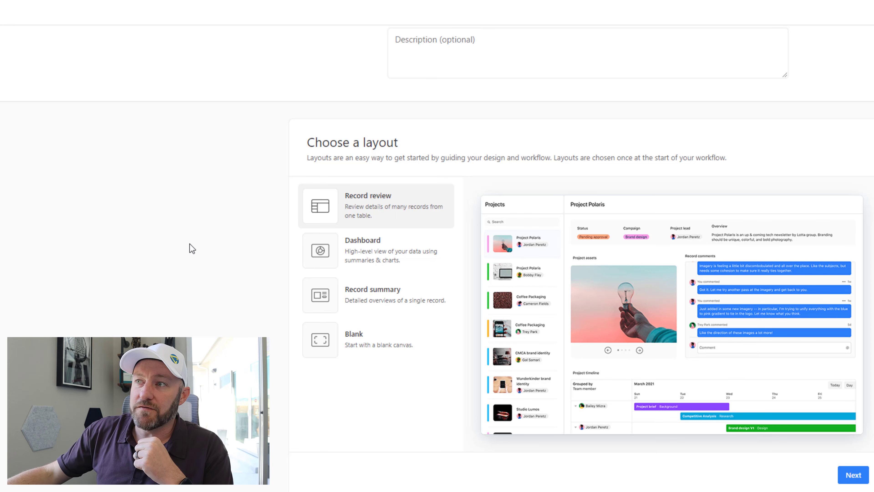
pyautogui.moveTo(387, 254)
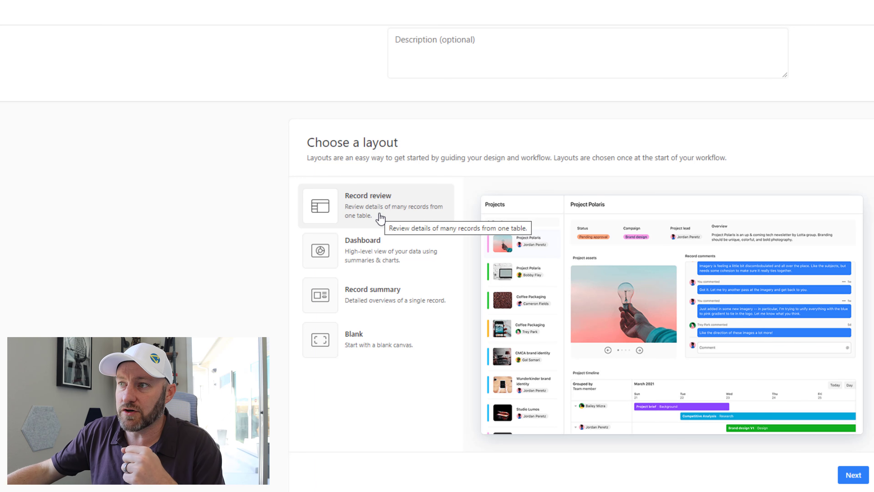
# - Choose the Dashboard layout and connect it to Table 1
pyautogui.click(376, 250)
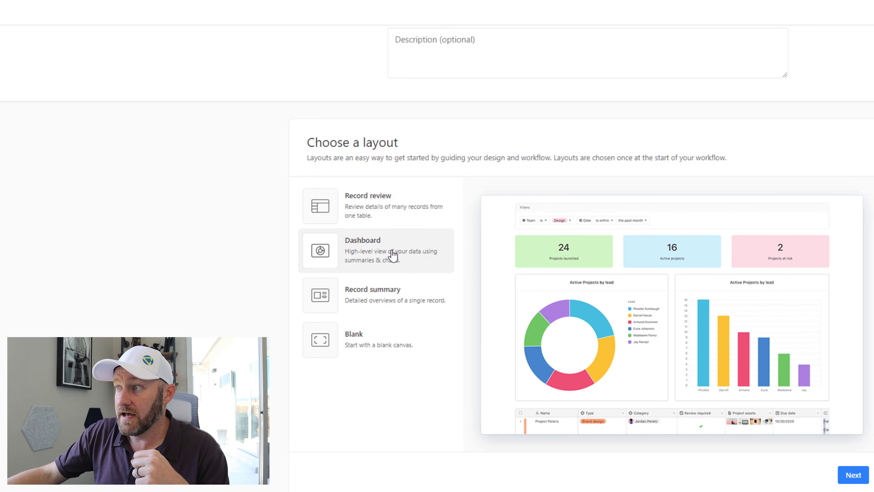
pyautogui.click(852, 474)
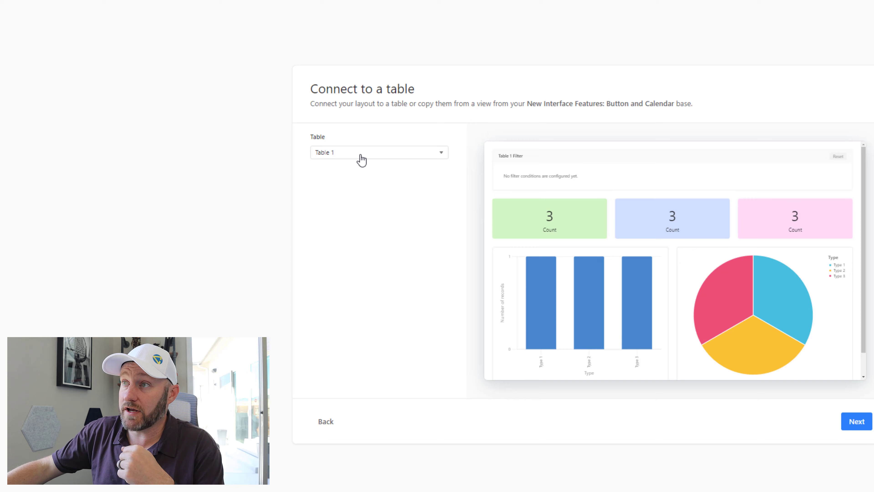
pyautogui.click(378, 151)
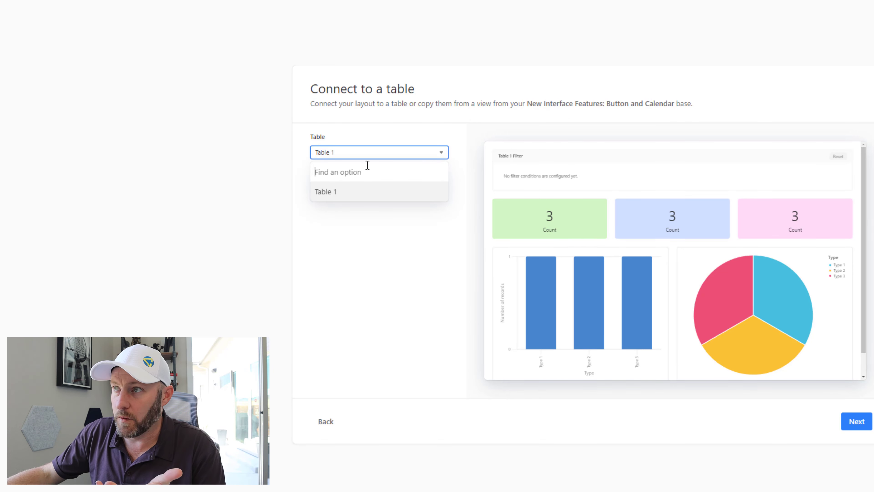
pyautogui.click(856, 420)
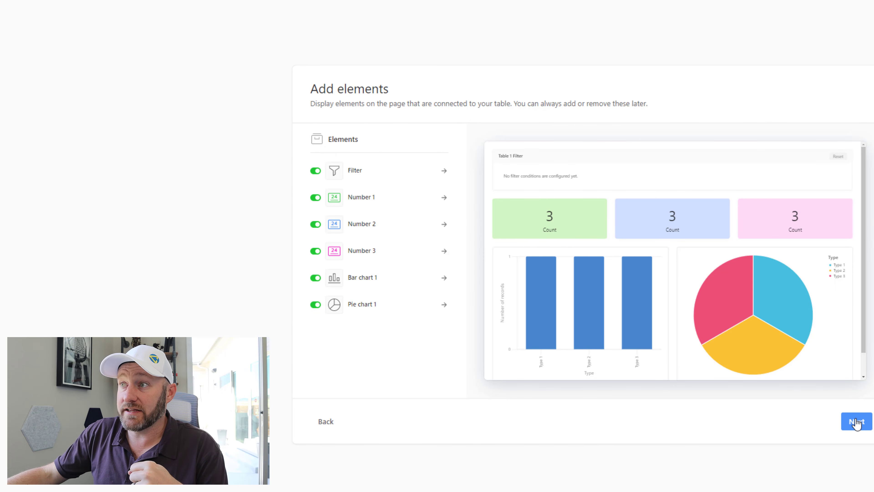
pyautogui.moveTo(386, 208)
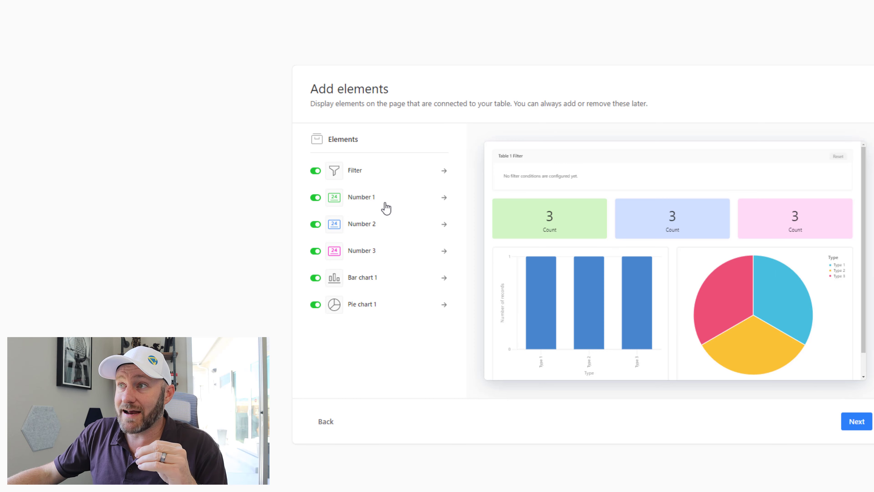
pyautogui.moveTo(319, 164)
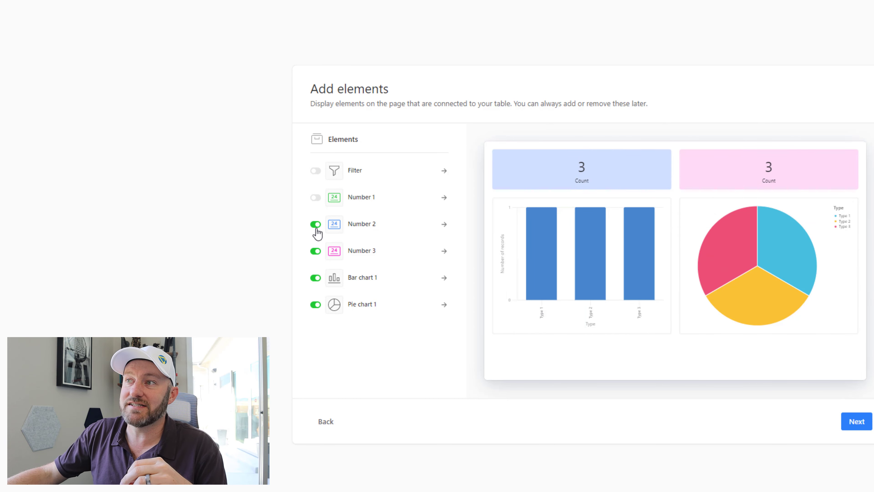
# - Turn off all suggested elements and finish the interface named 'Calendar'
pyautogui.click(315, 223)
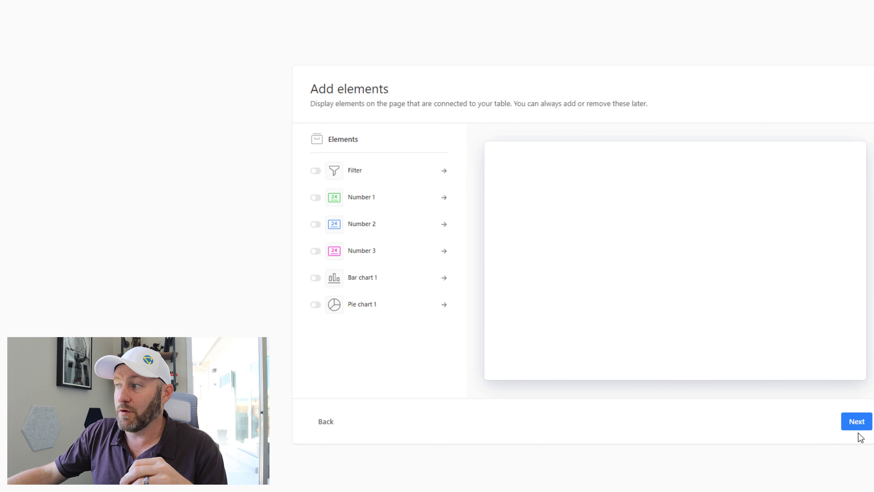
pyautogui.click(856, 420)
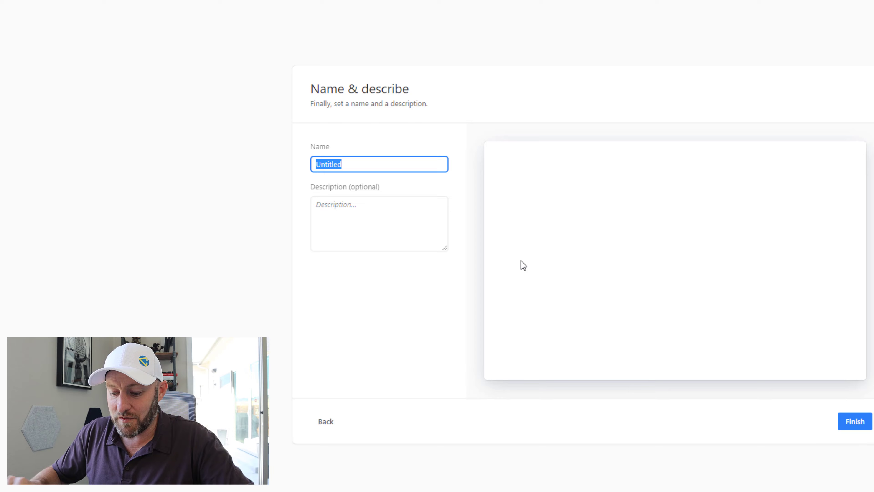
pyautogui.write('Calendar')
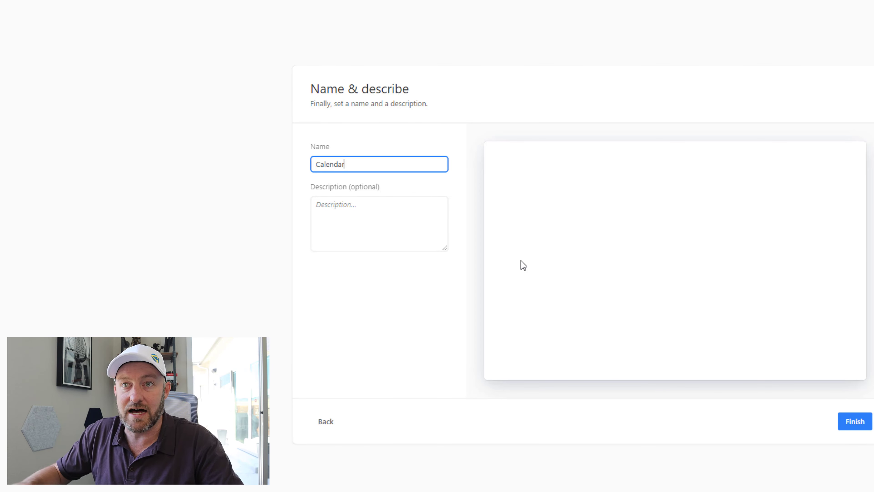
pyautogui.click(854, 420)
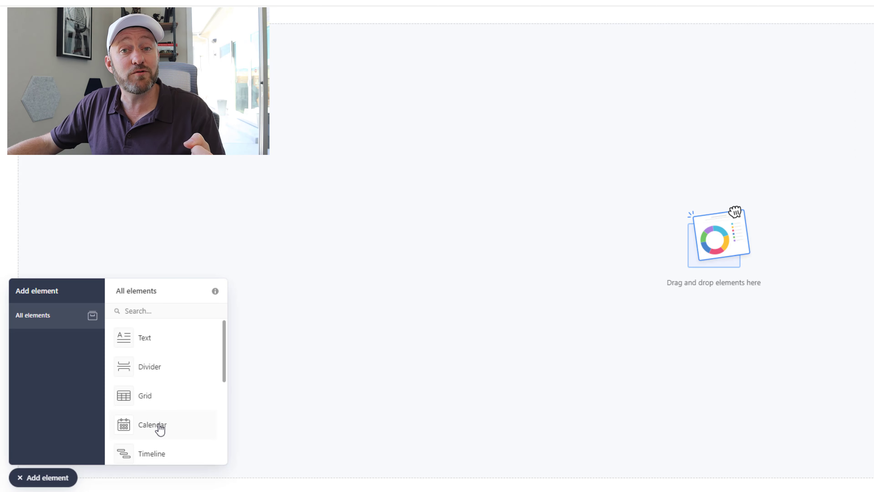
pyautogui.moveTo(179, 425)
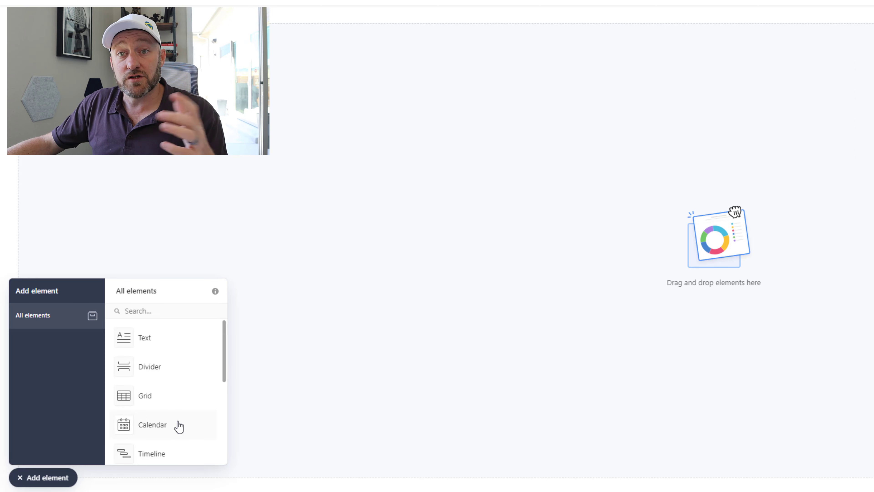
# - Add a calendar element onto the Calendar page showing Table 1's events
pyautogui.click(151, 424)
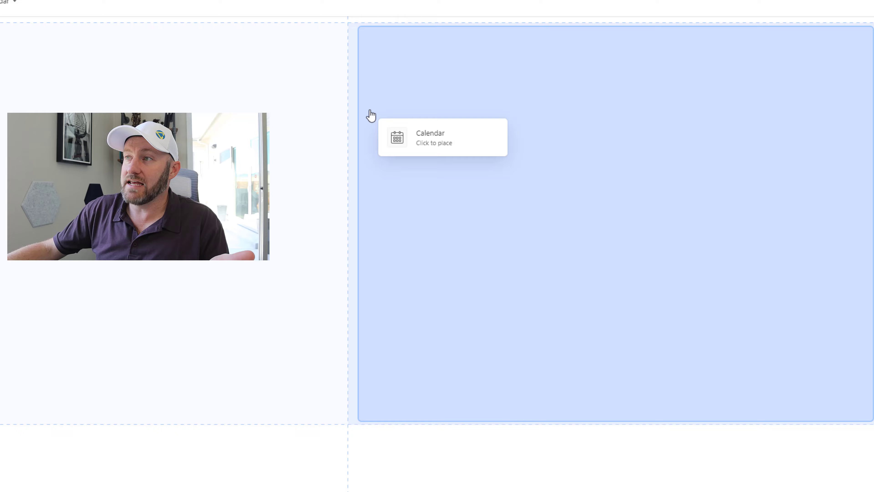
pyautogui.click(442, 137)
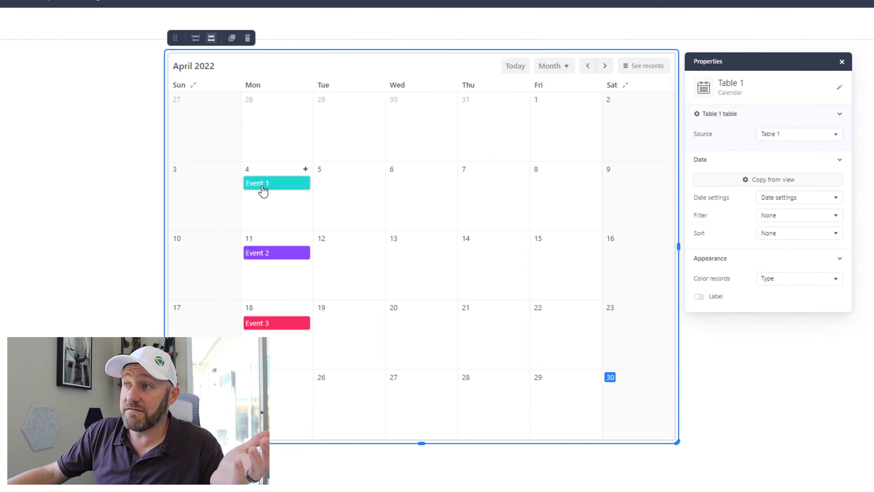
pyautogui.moveTo(273, 365)
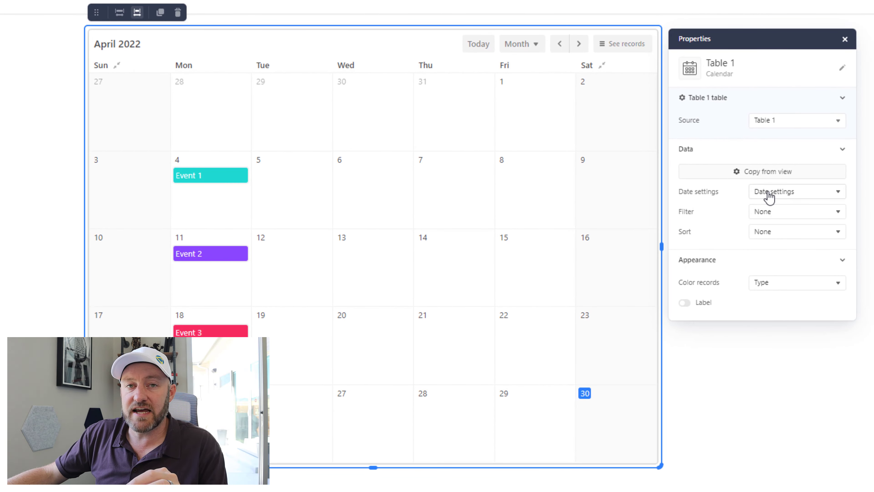
# - Set the calendar's end date field to End Date so events span several days
pyautogui.click(796, 191)
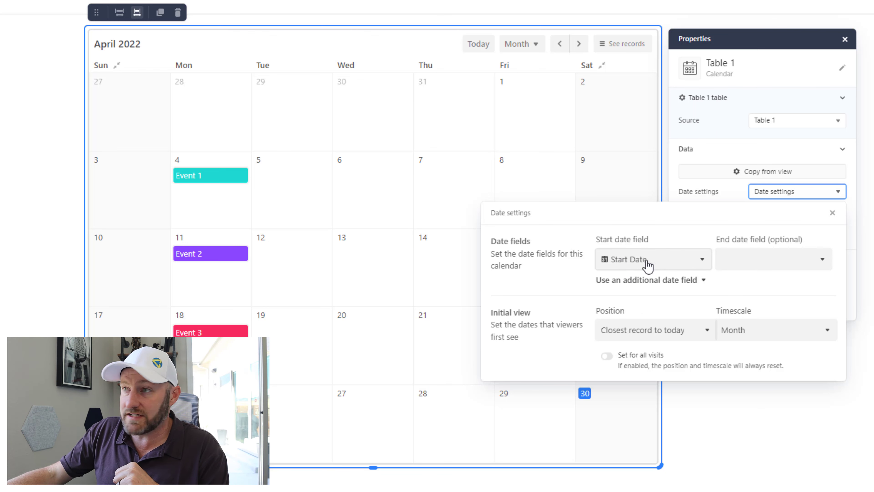
pyautogui.click(772, 259)
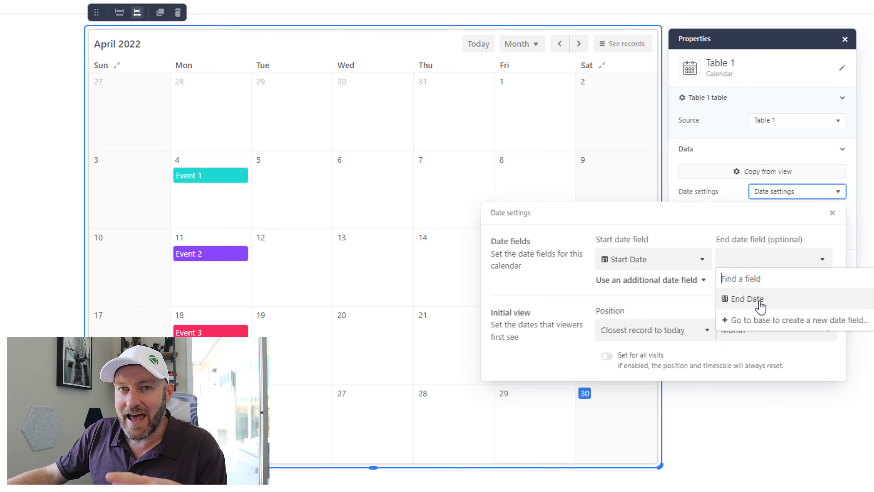
pyautogui.click(747, 298)
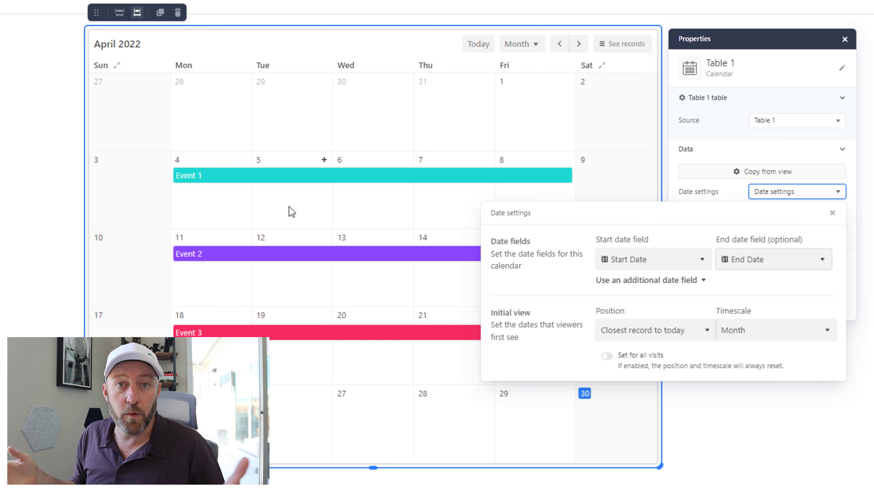
pyautogui.moveTo(596, 378)
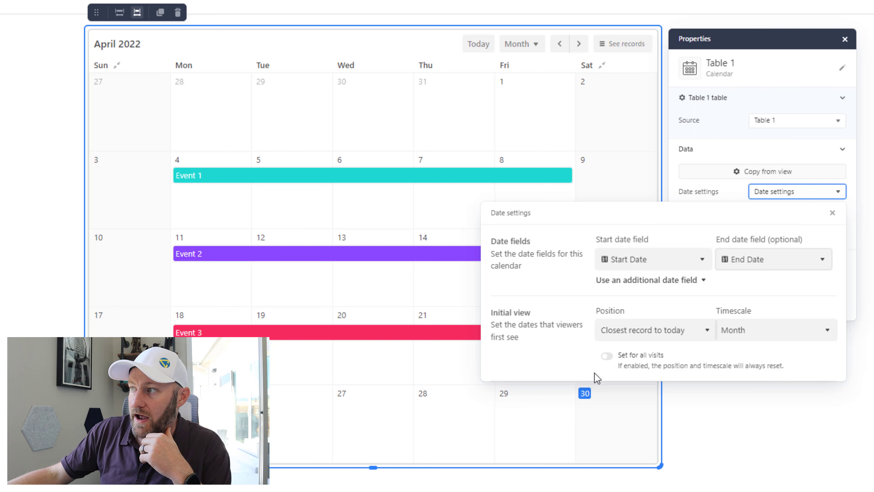
pyautogui.moveTo(547, 337)
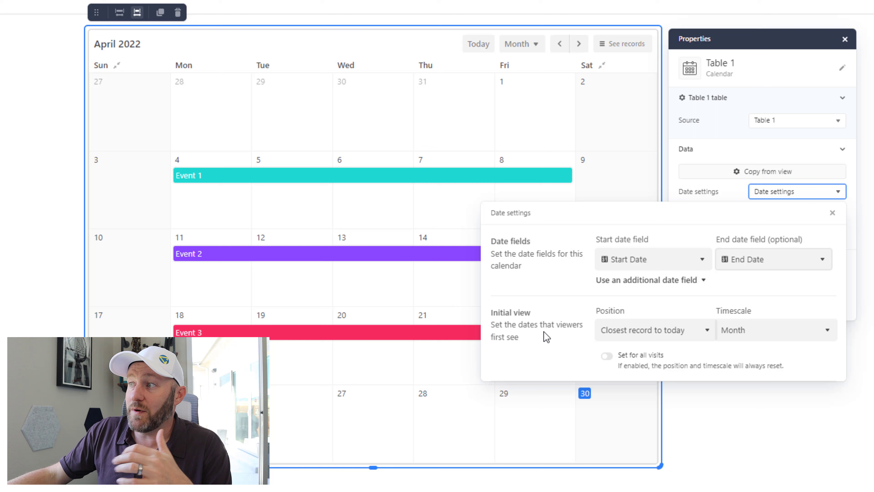
pyautogui.moveTo(641, 335)
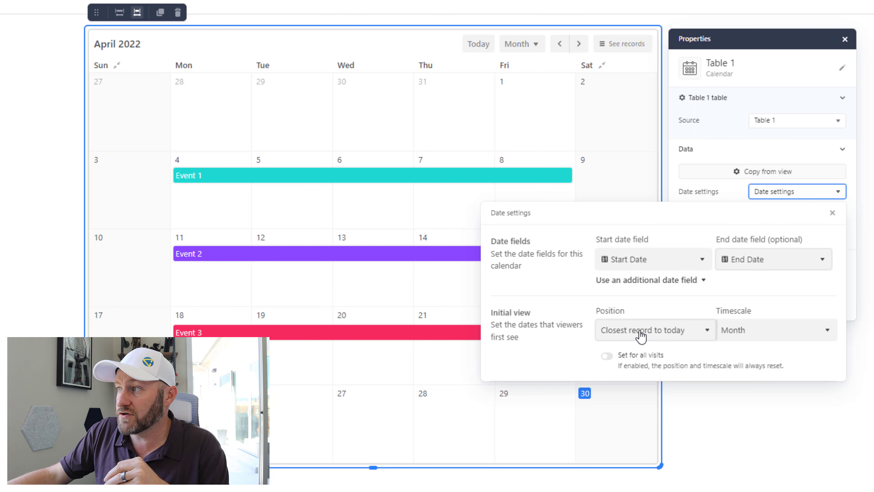
# - Keep the initial position at closest record to today and review the timescale choices
pyautogui.click(653, 330)
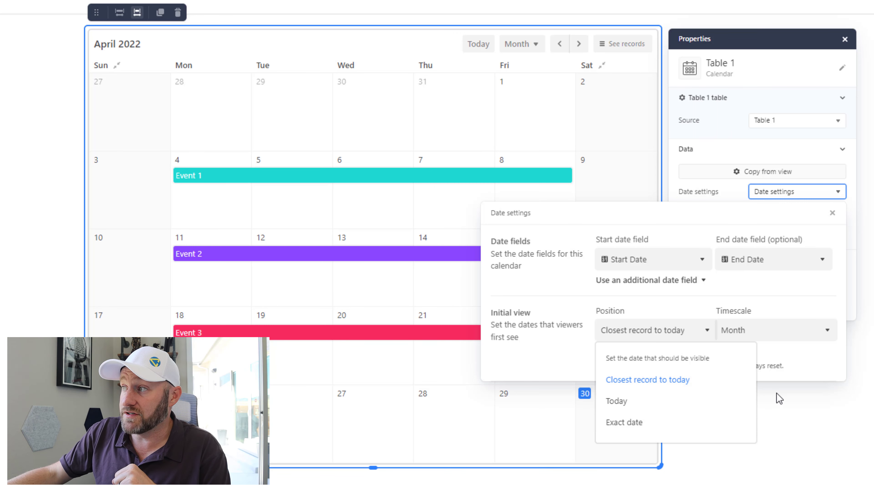
pyautogui.click(647, 379)
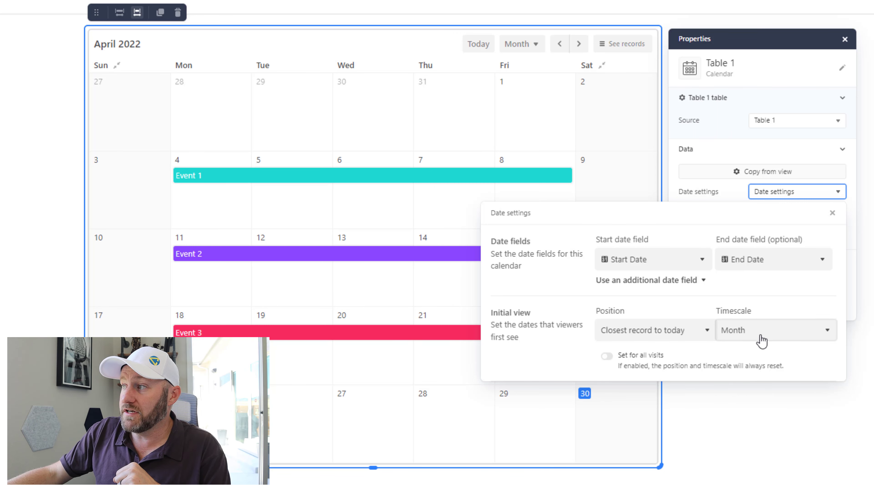
pyautogui.click(774, 330)
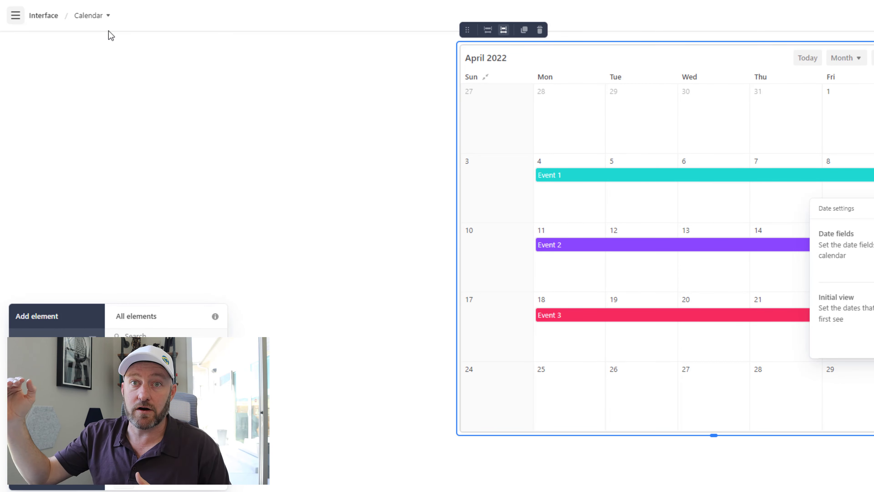
# - Show the interface's page list with the Calendar page
pyautogui.click(15, 15)
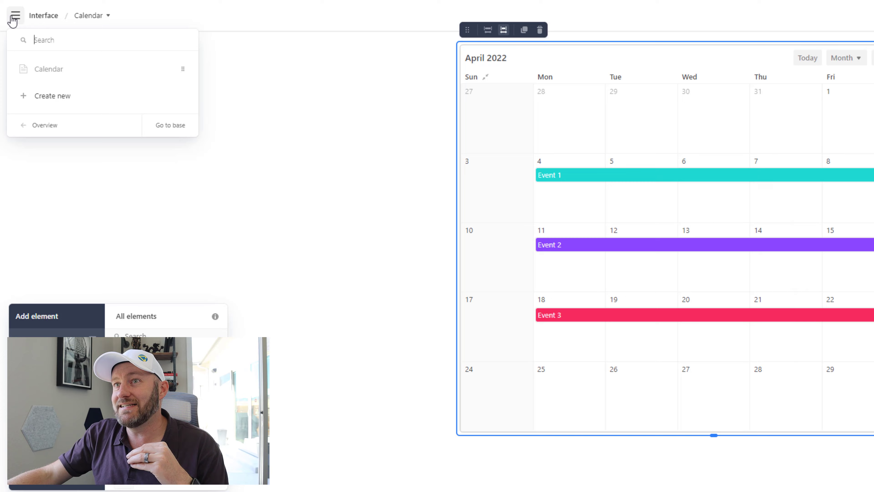
# - Start creating a new interface page with the Record review layout
pyautogui.click(52, 95)
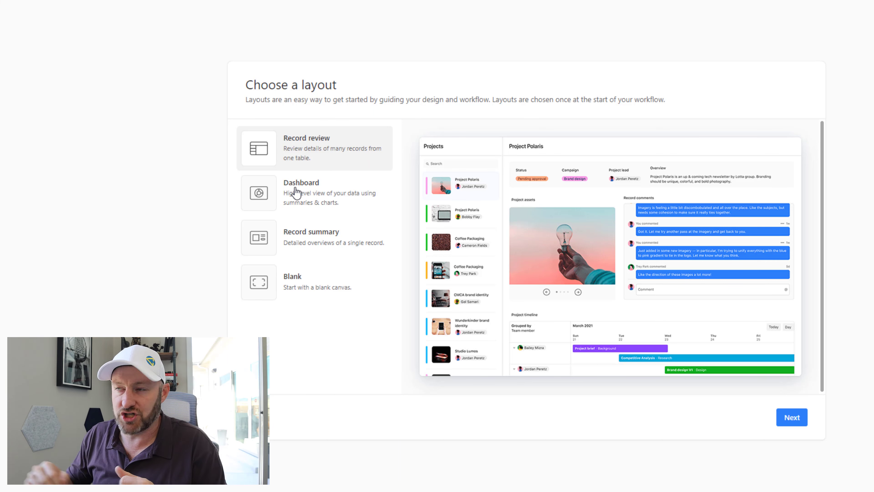
pyautogui.moveTo(792, 417)
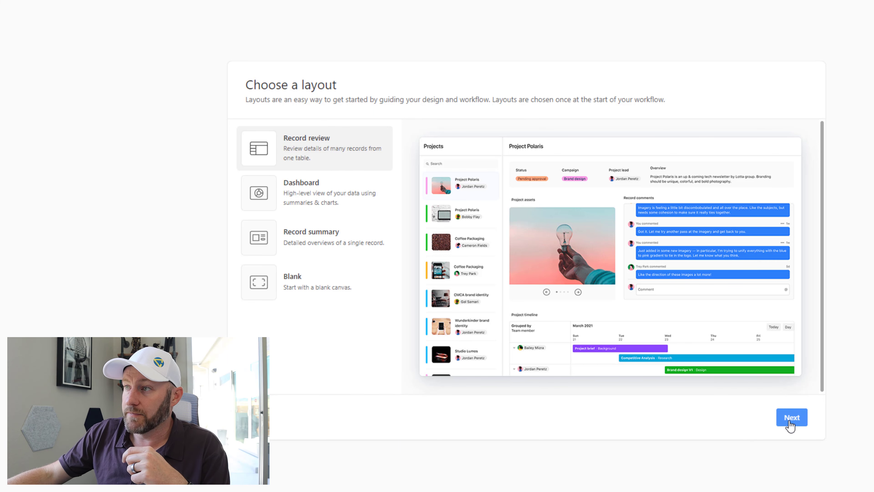
# - Connect the record review page to Table 1 filtered to Status is not Complete
pyautogui.click(791, 417)
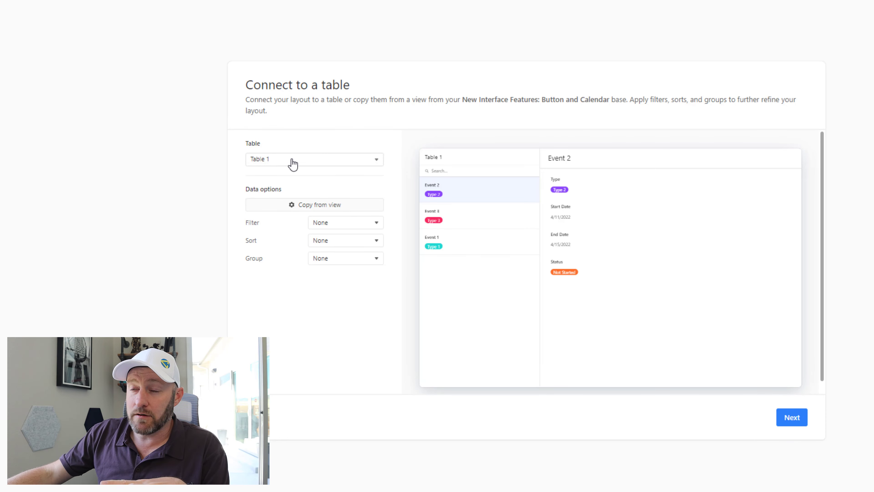
pyautogui.moveTo(326, 235)
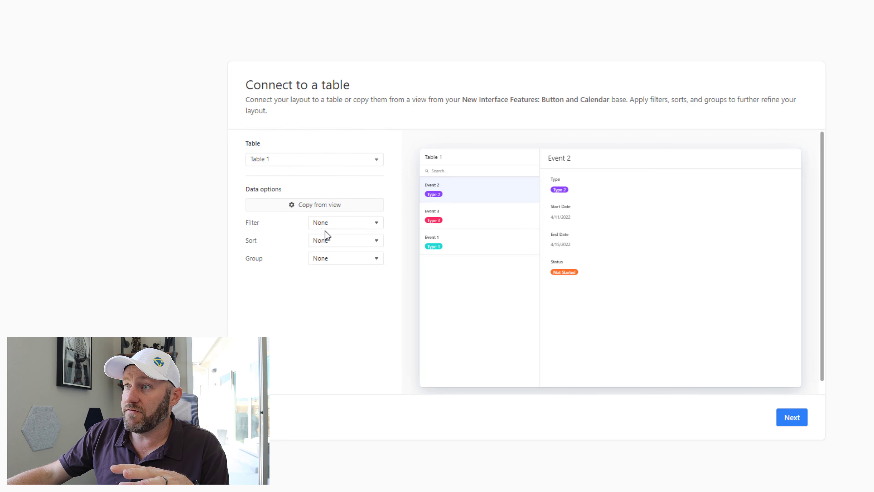
pyautogui.click(345, 221)
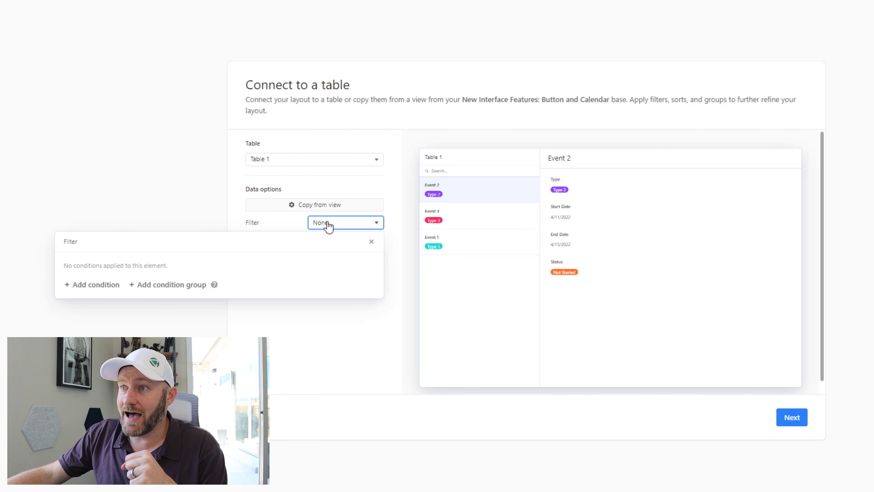
pyautogui.click(92, 284)
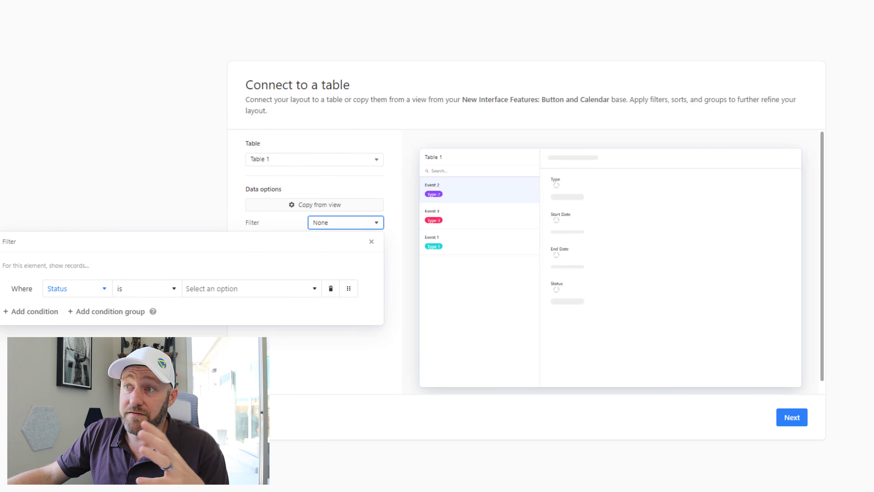
pyautogui.click(250, 288)
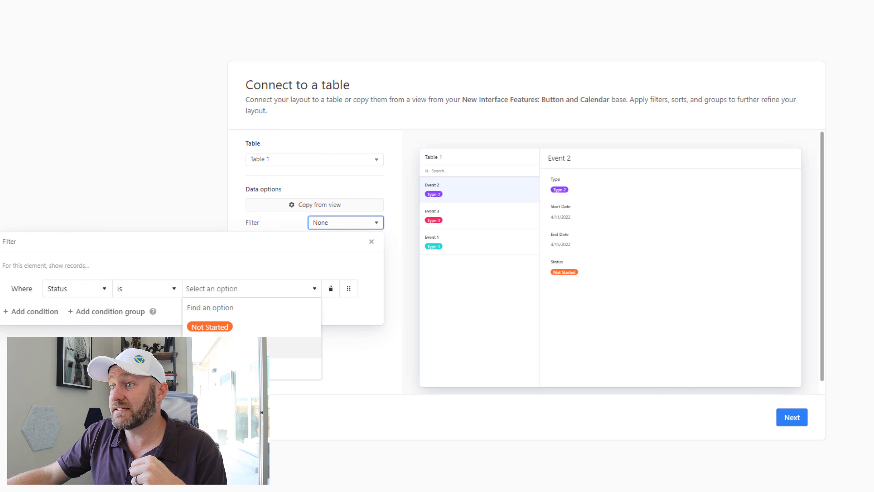
pyautogui.click(144, 289)
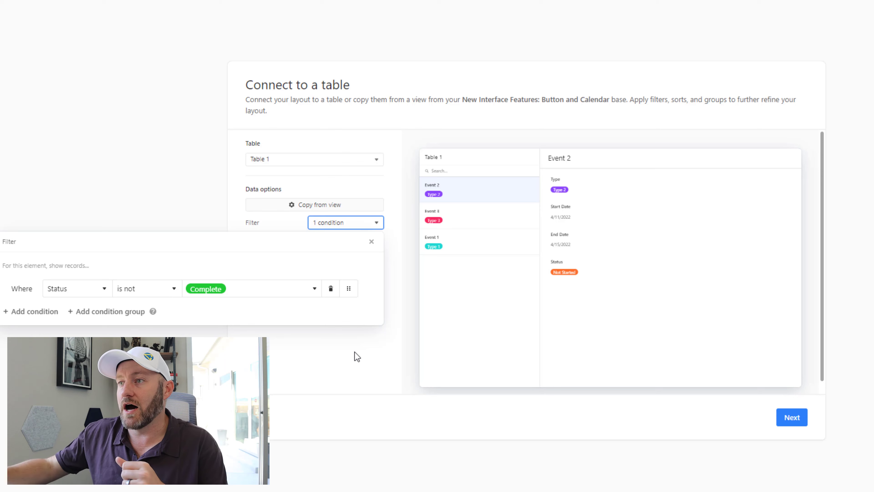
pyautogui.moveTo(519, 361)
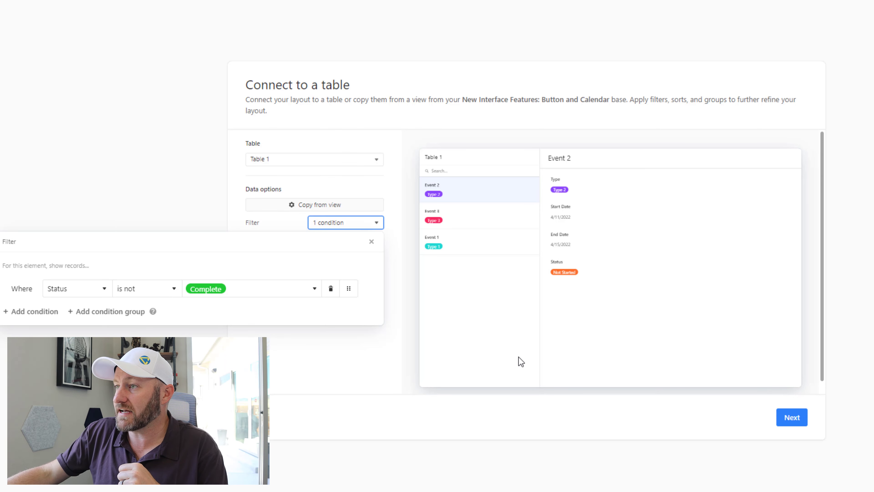
pyautogui.click(791, 417)
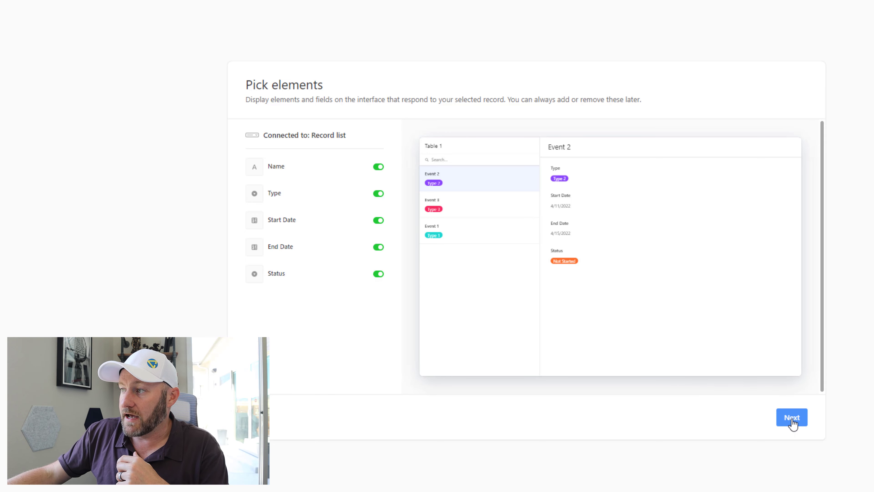
# - Finish creating the record review page named 'Button'
pyautogui.click(791, 417)
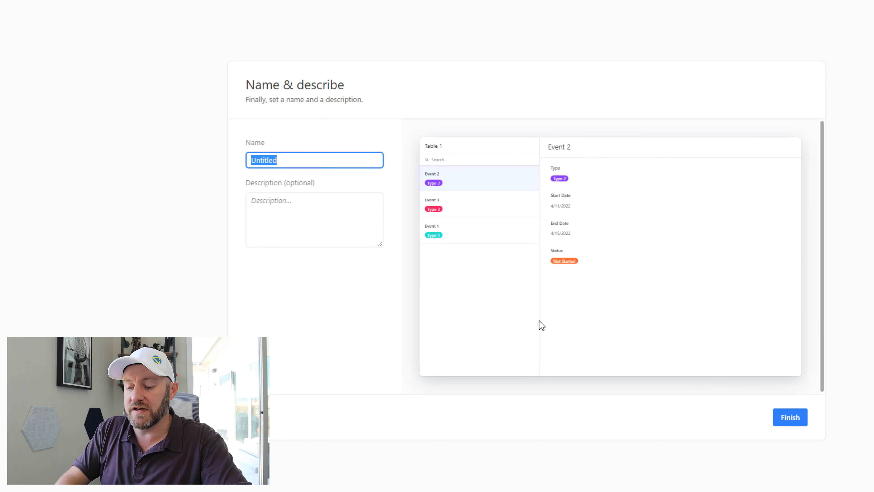
pyautogui.write('Button')
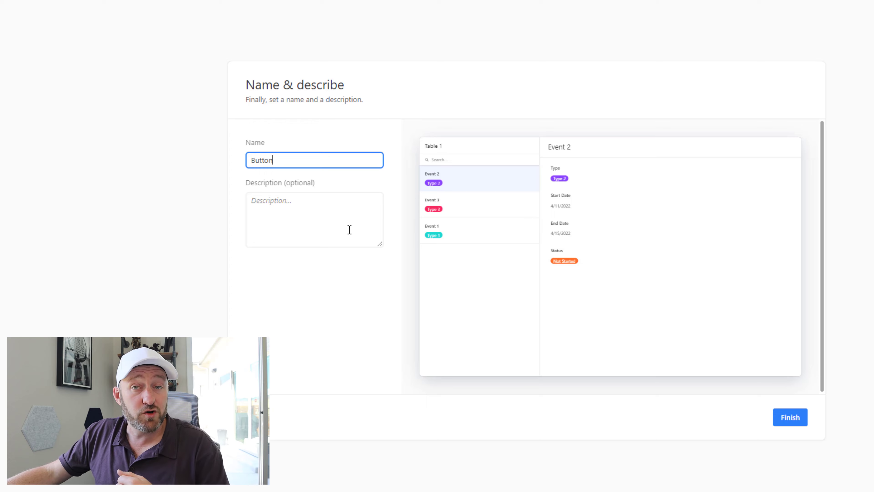
pyautogui.click(790, 417)
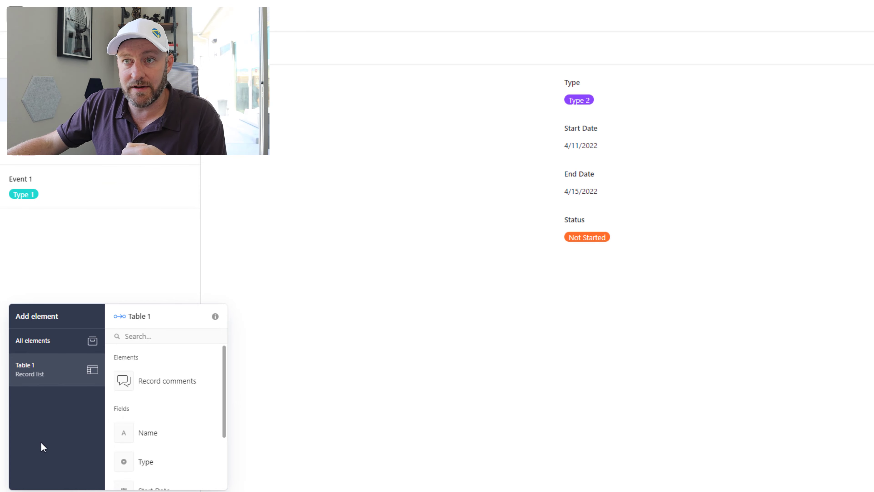
# - Pick a Button element from All elements to place beside the Type field
pyautogui.click(33, 340)
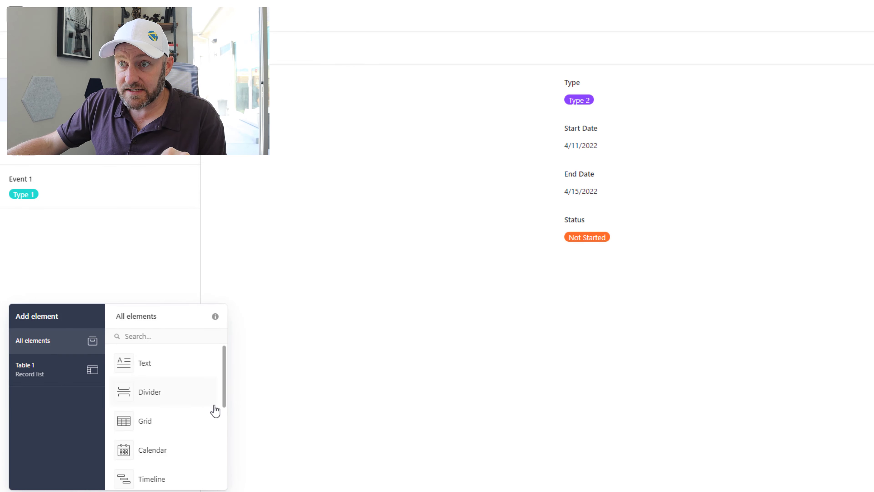
pyautogui.scroll(-3)
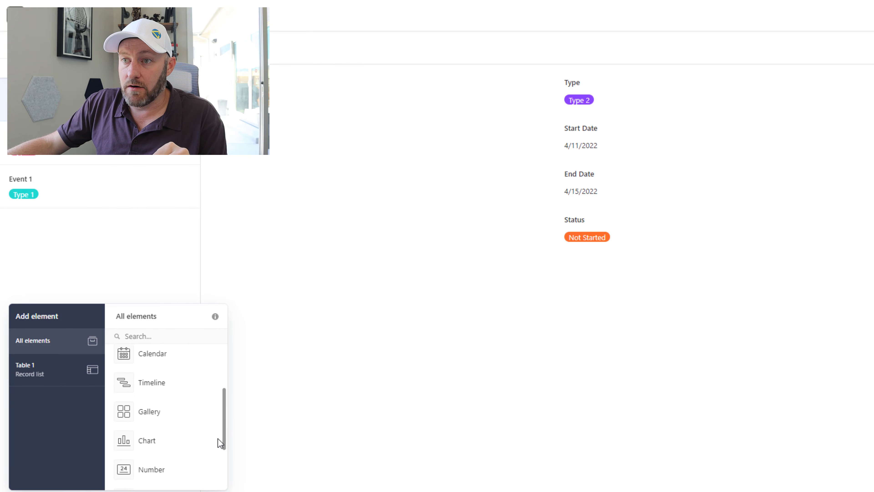
pyautogui.scroll(-3)
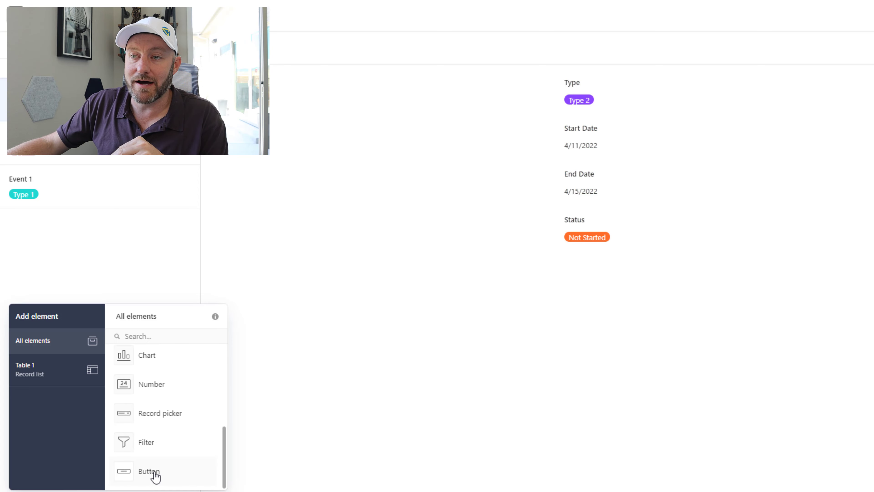
pyautogui.click(148, 471)
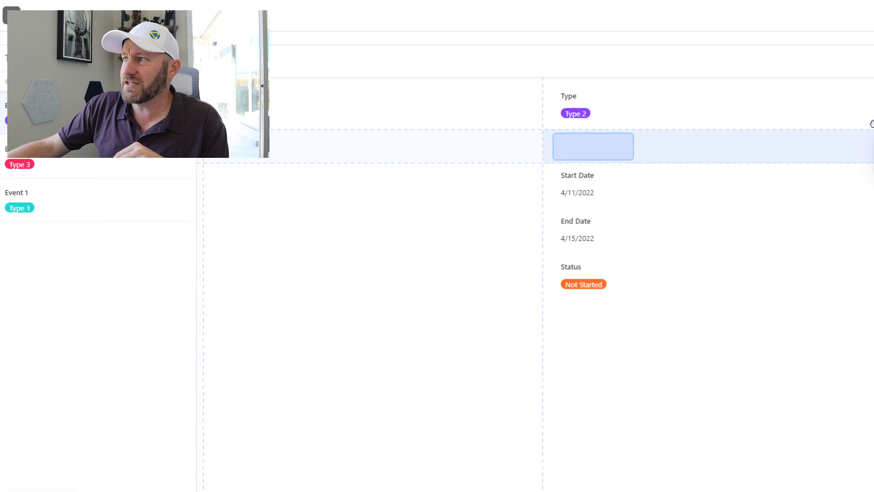
# - Place the button beside the Type field and add an update action setting Status to In Progress
pyautogui.click(593, 147)
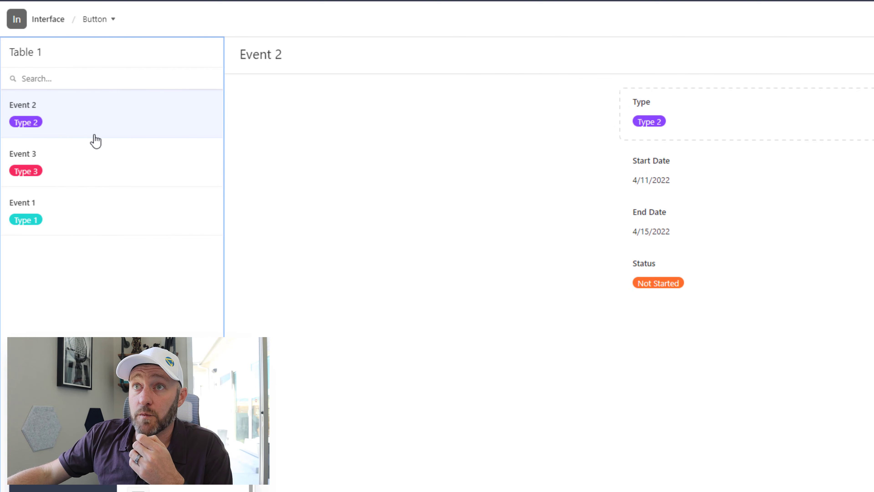
pyautogui.moveTo(44, 106)
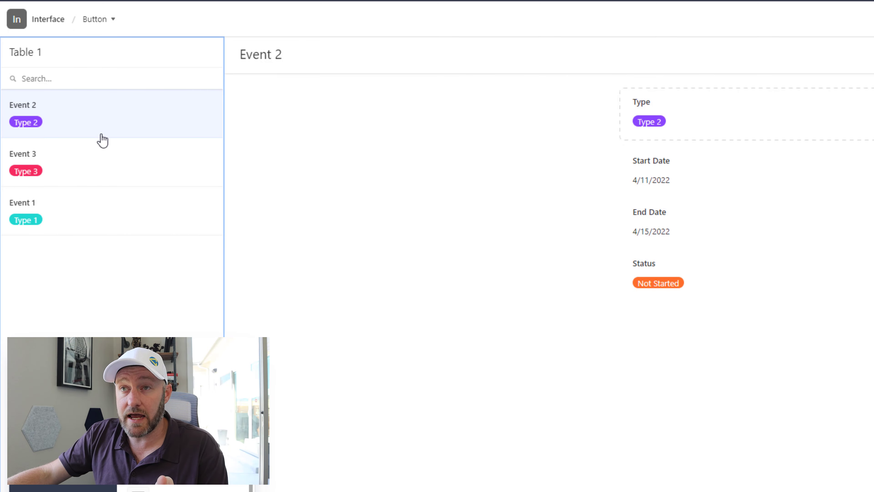
pyautogui.moveTo(139, 255)
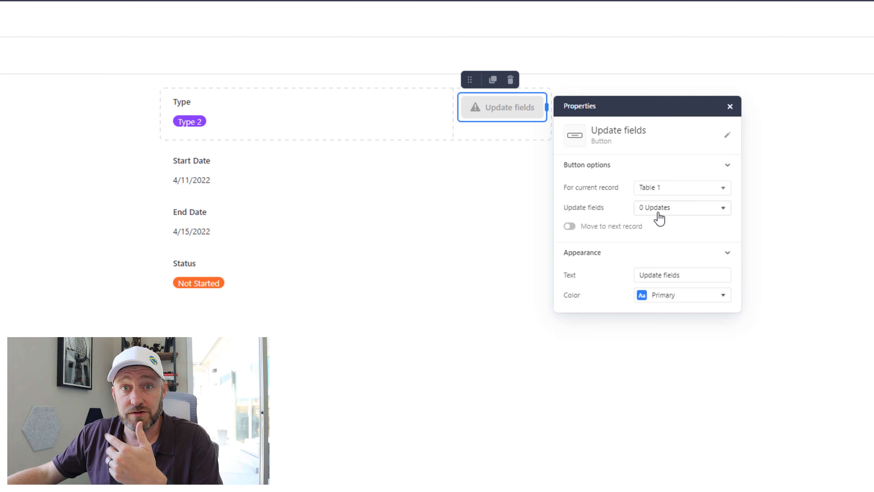
pyautogui.click(681, 207)
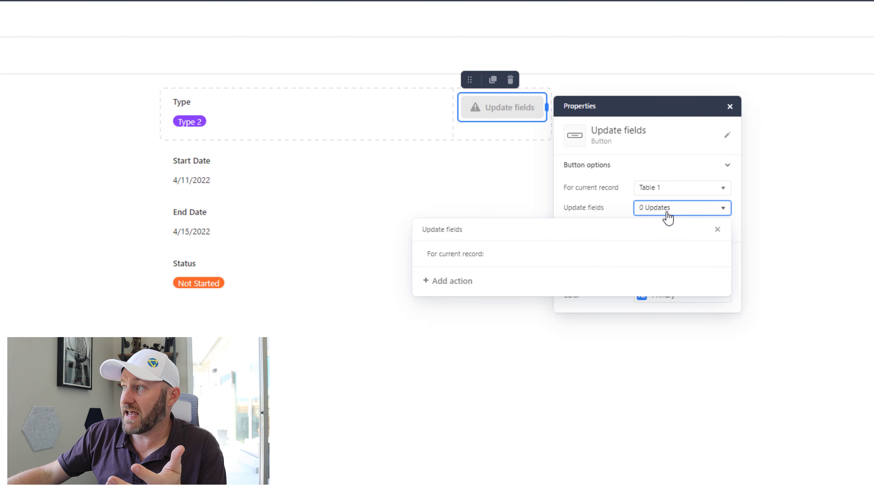
pyautogui.moveTo(563, 285)
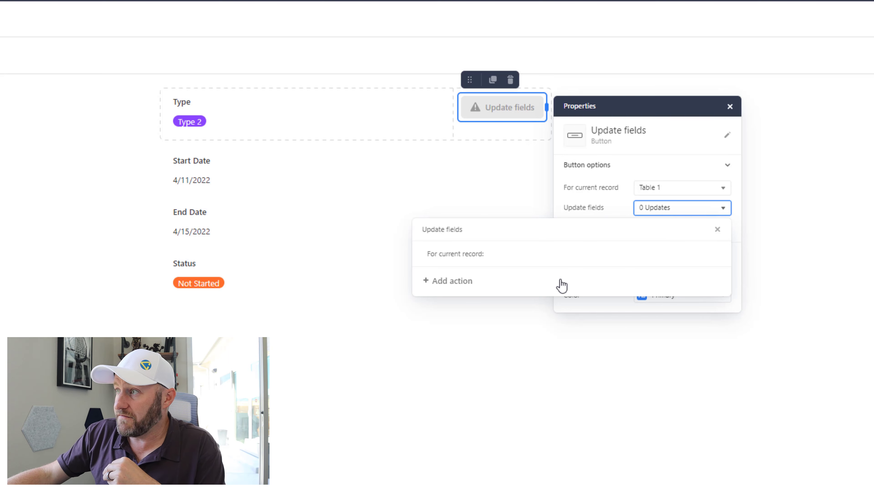
pyautogui.click(451, 281)
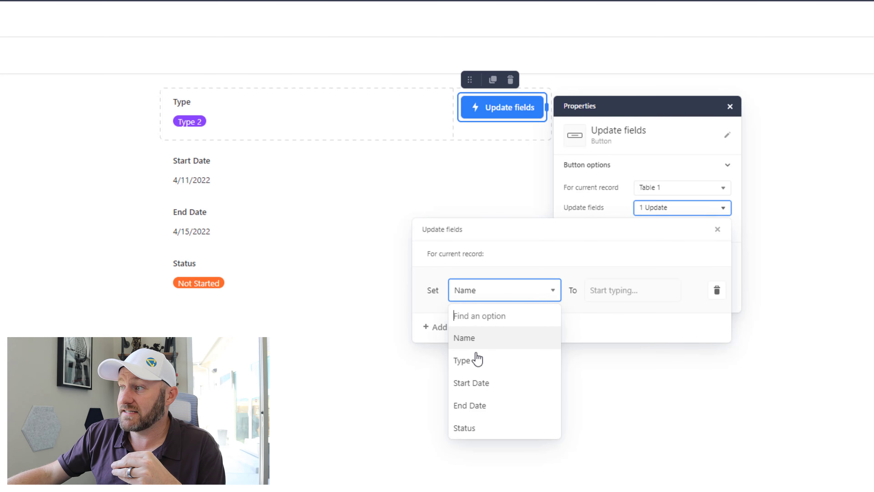
pyautogui.click(464, 427)
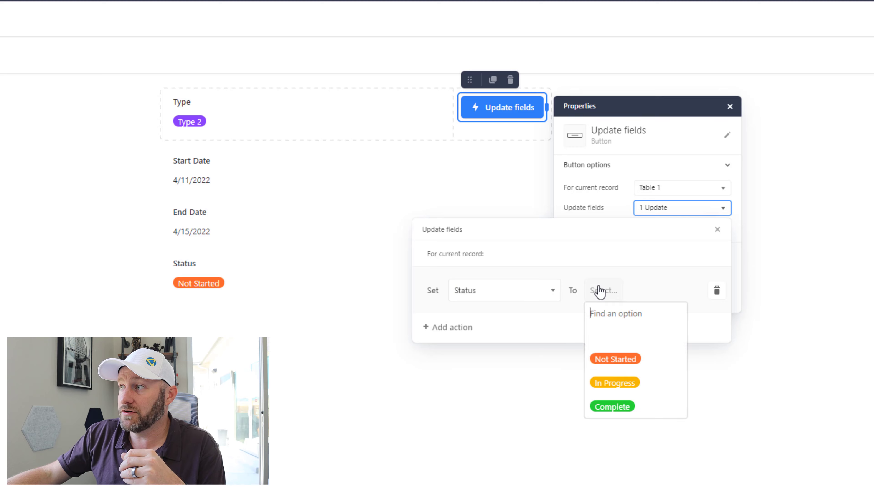
pyautogui.moveTo(615, 382)
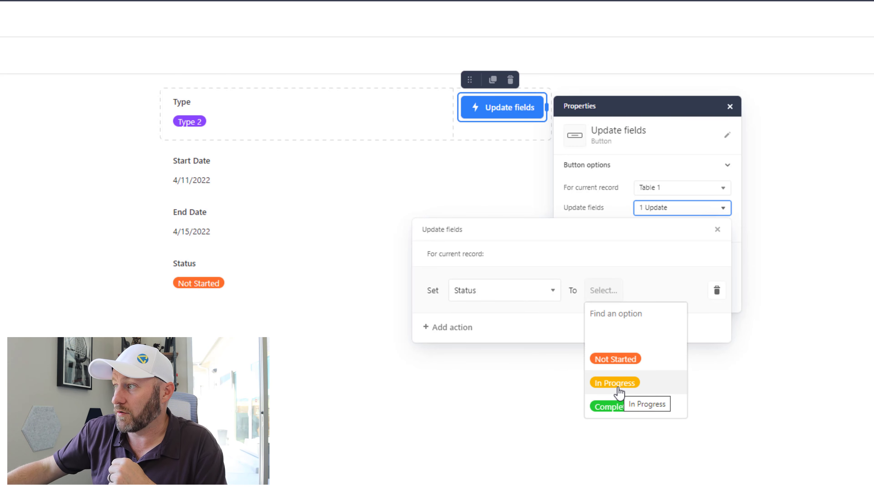
pyautogui.click(615, 382)
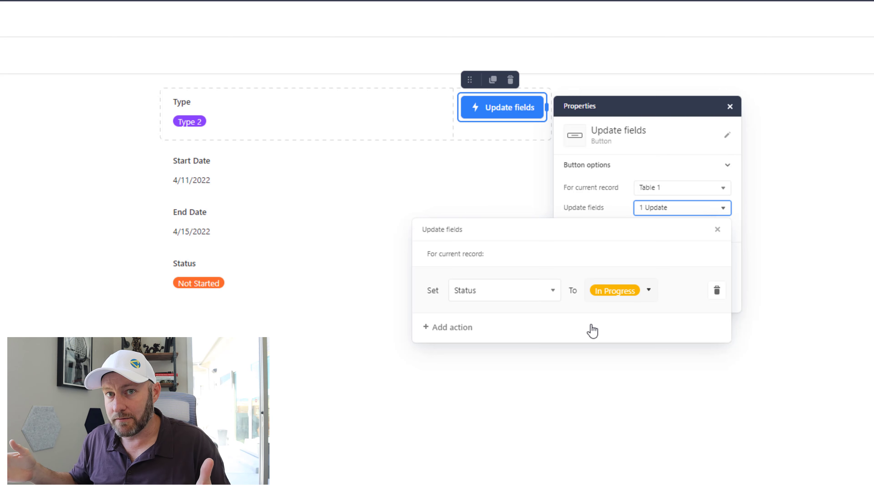
# - Add a second update action setting the record's Name to 'Updated'
pyautogui.click(447, 327)
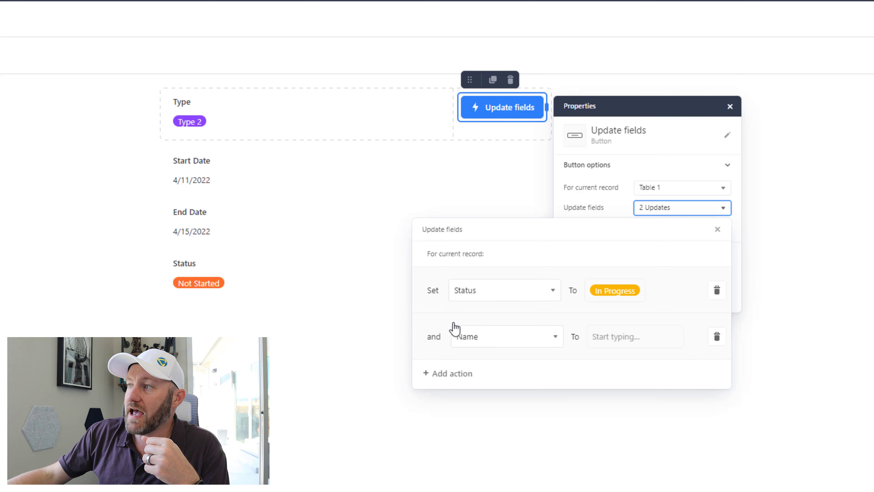
pyautogui.click(504, 336)
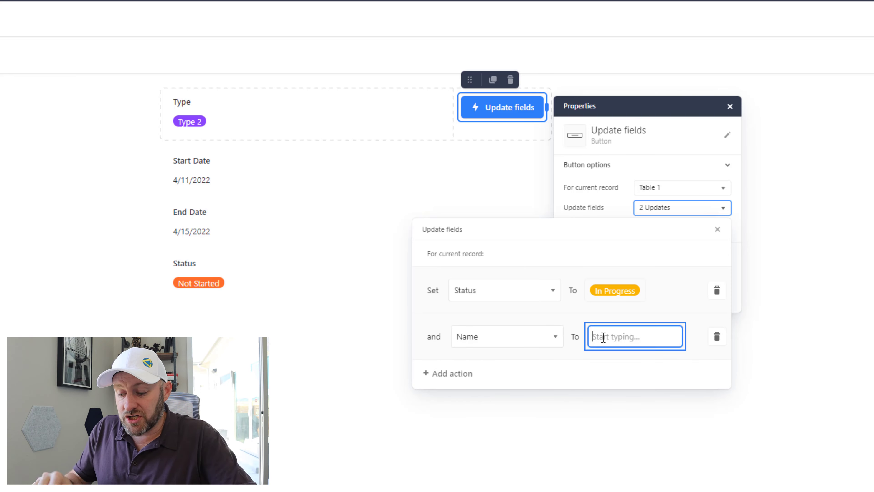
pyautogui.write('Updated')
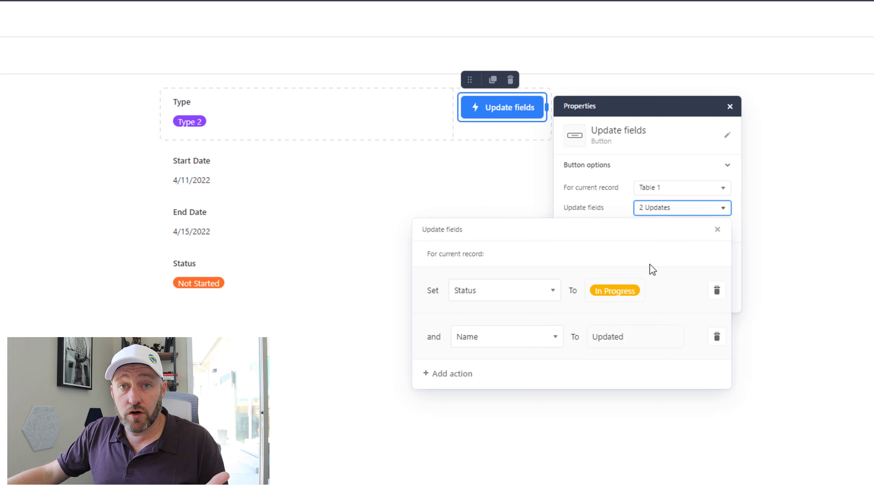
# - Close the update fields editor and relabel the button 'Move to In Progress'
pyautogui.click(718, 229)
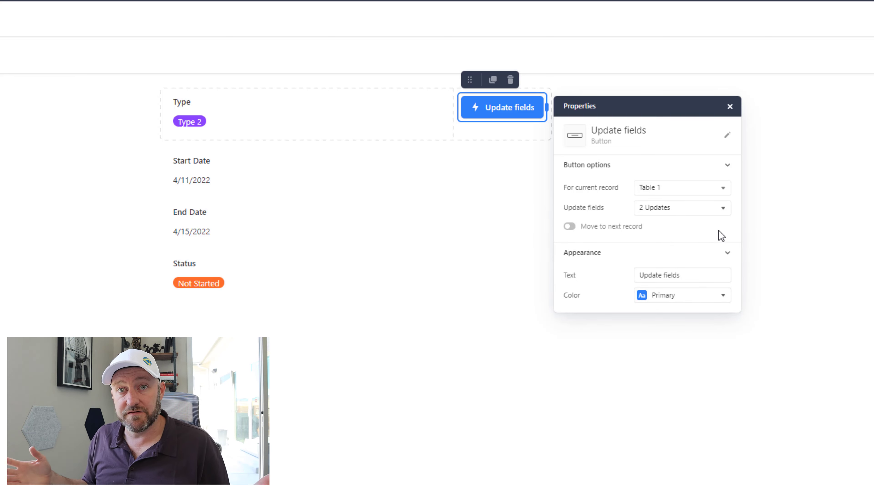
pyautogui.moveTo(626, 247)
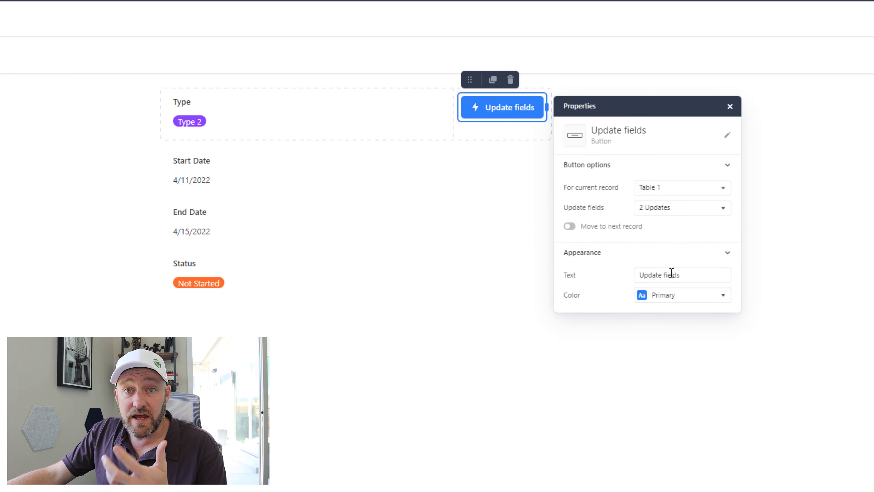
pyautogui.click(672, 274)
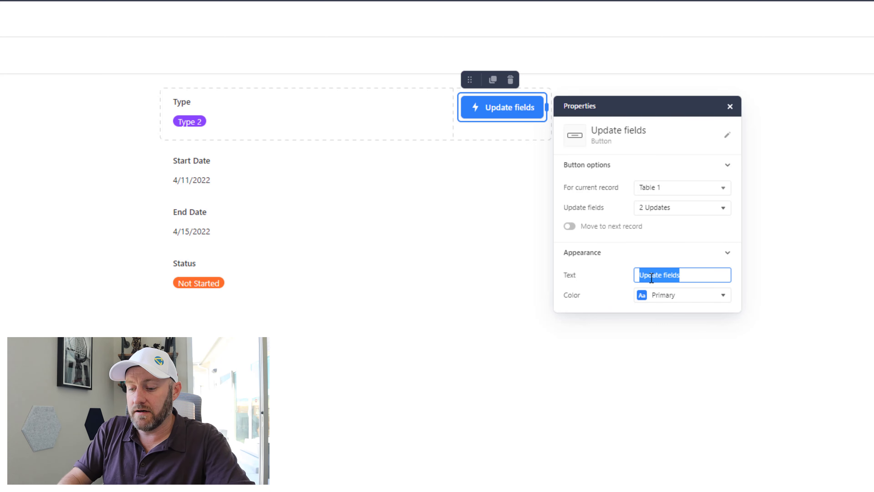
pyautogui.write('Move to In')
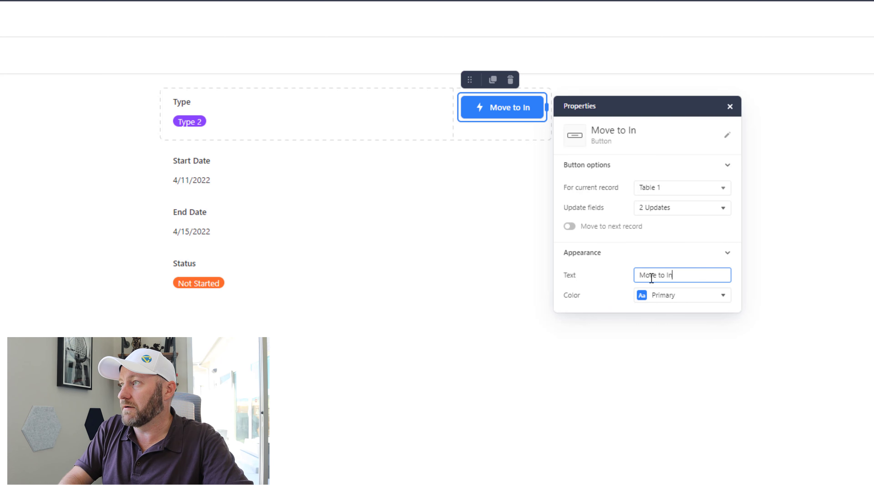
pyautogui.write('Progre')
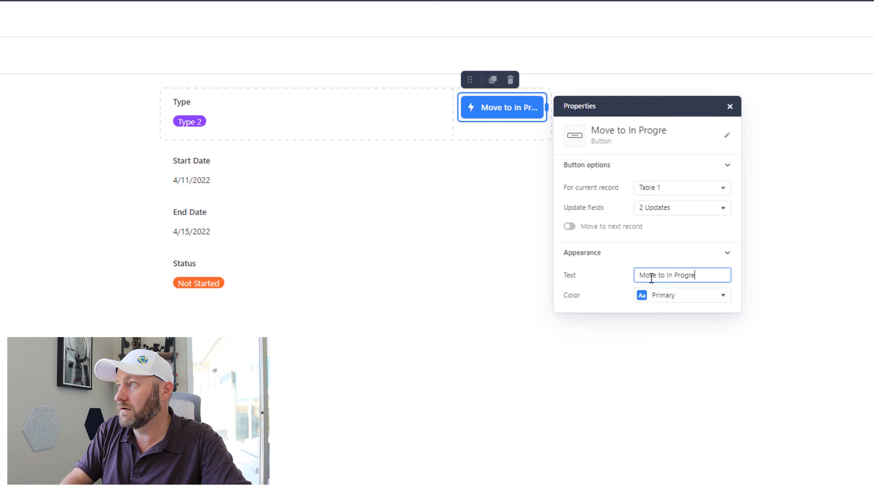
pyautogui.write('ss')
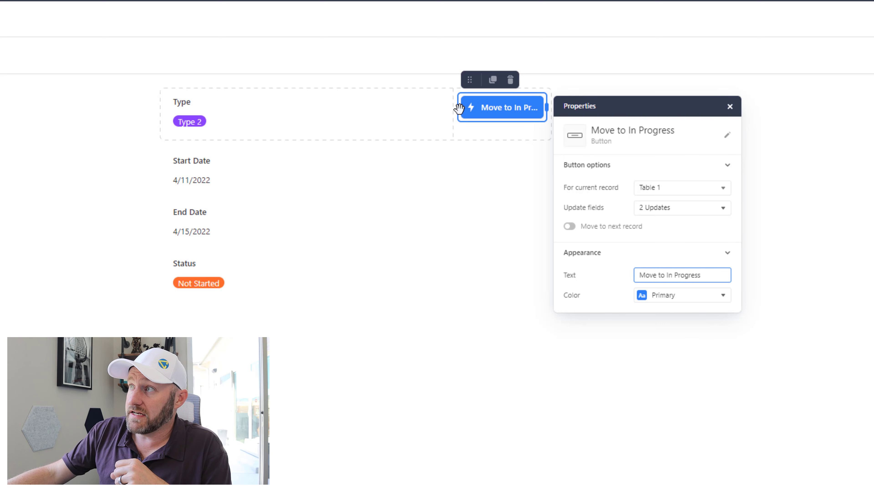
# - Widen the button across the row so its full label shows
pyautogui.click(729, 106)
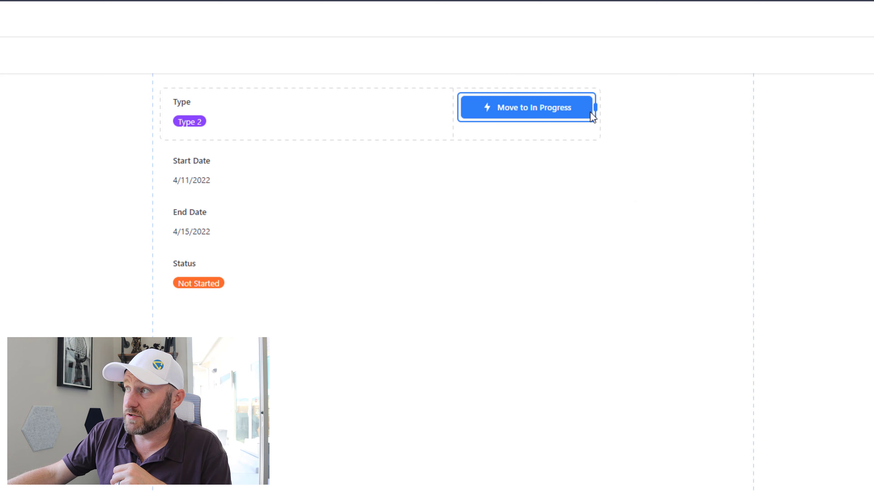
pyautogui.click(526, 107)
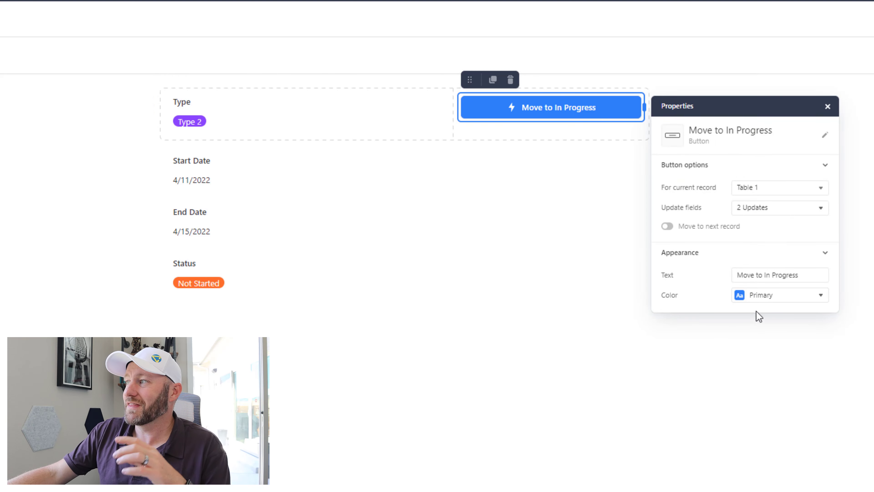
pyautogui.click(779, 295)
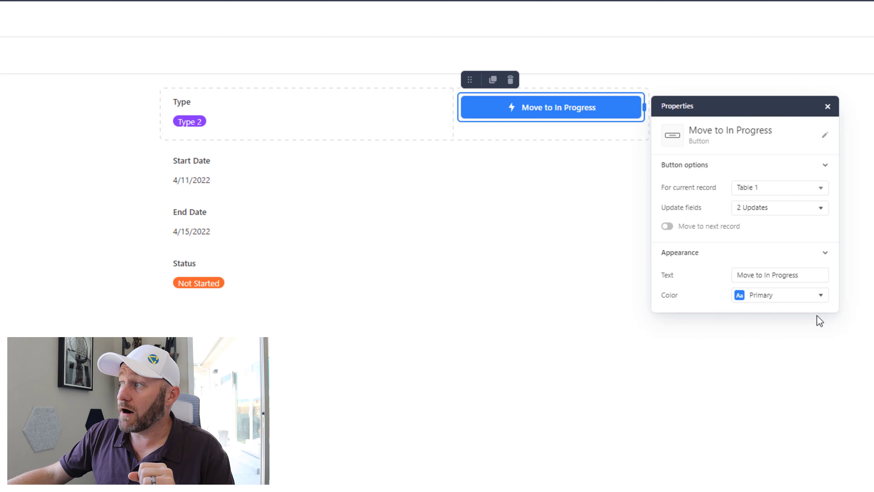
pyautogui.moveTo(683, 254)
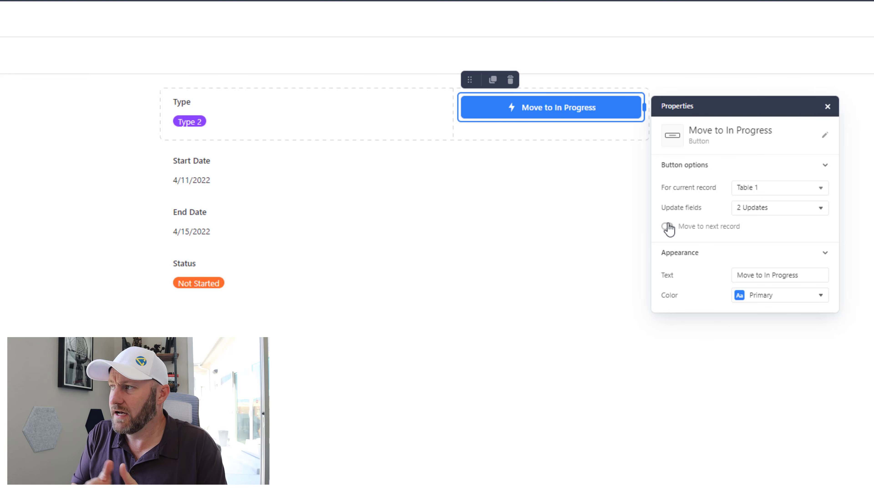
# - Leave editing, publish the Button page's changes only, and close the sharing dialog
pyautogui.click(666, 229)
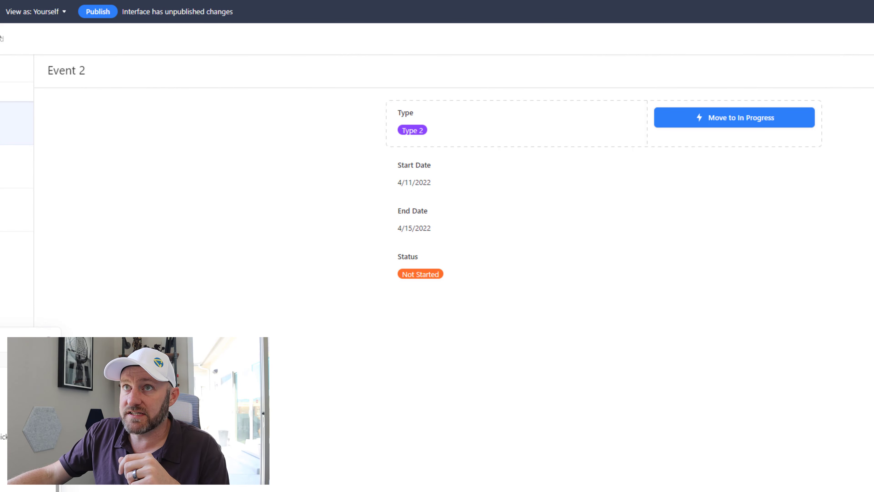
pyautogui.click(96, 11)
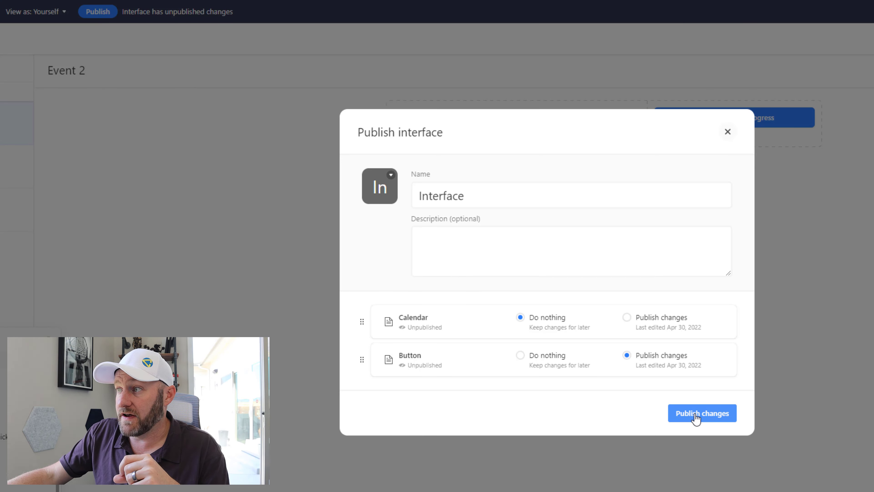
pyautogui.click(702, 413)
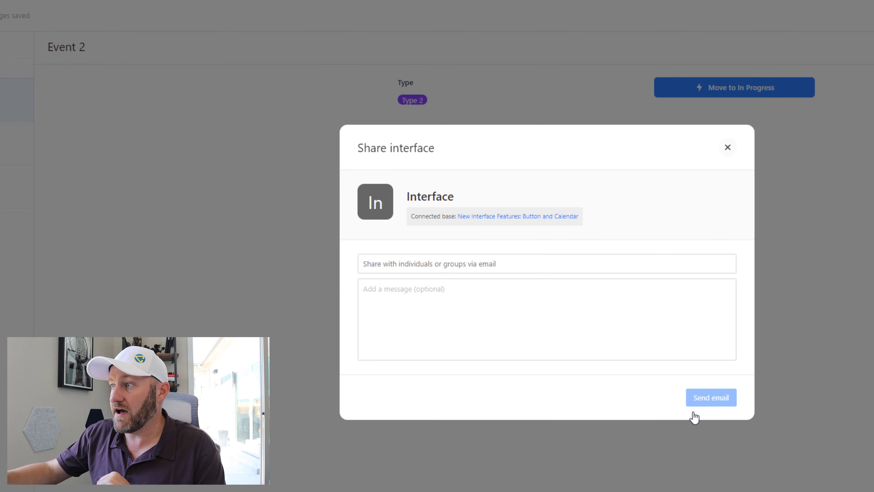
pyautogui.click(727, 147)
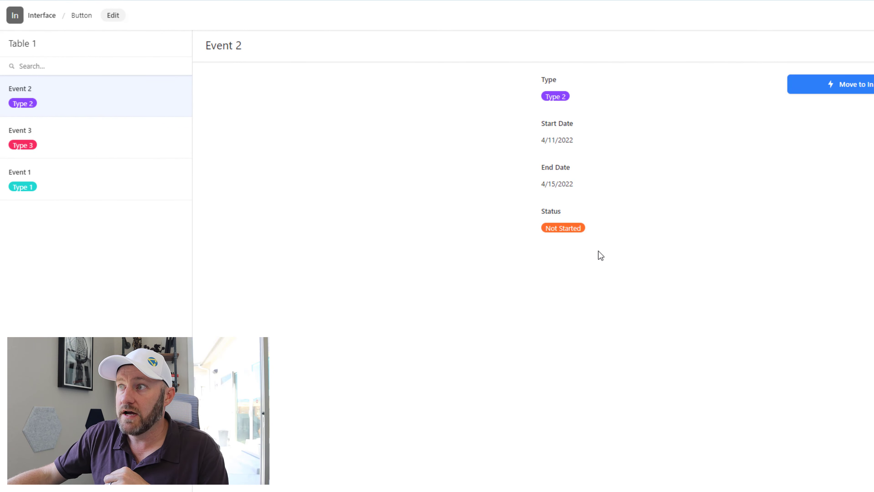
pyautogui.moveTo(797, 112)
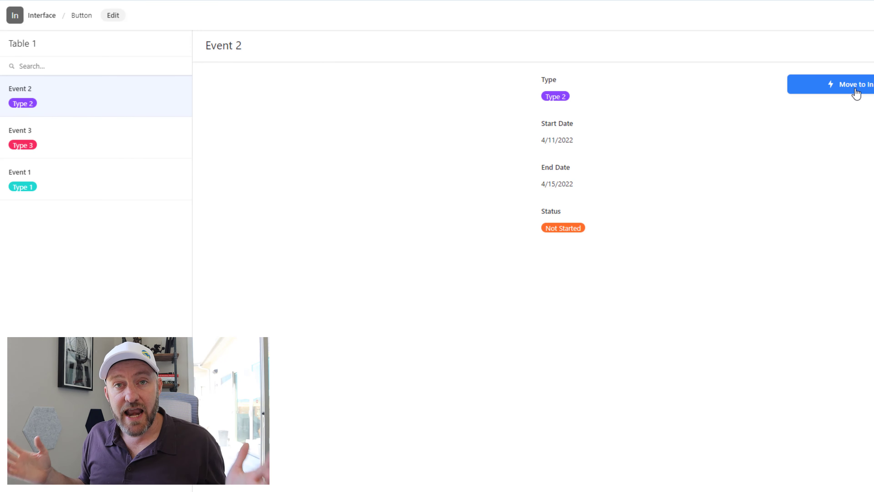
pyautogui.moveTo(216, 76)
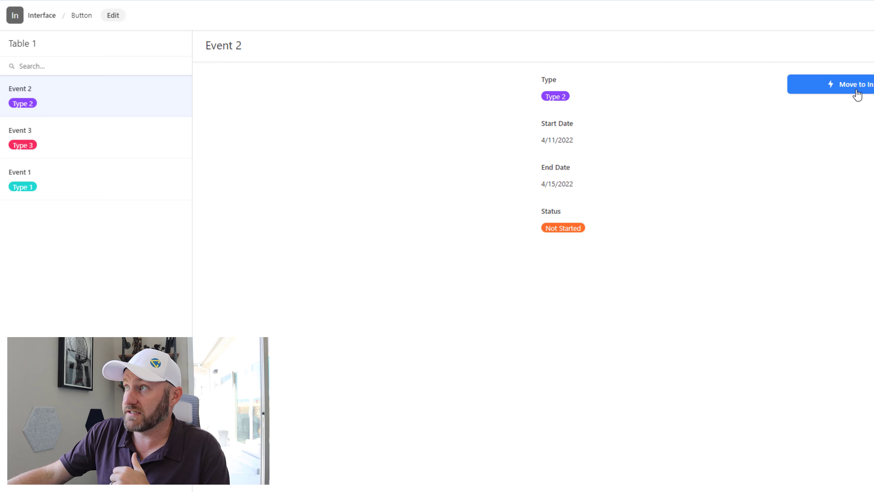
# - Run 'Move to In Progress' on Event 2 so its record is renamed Updated
pyautogui.click(22, 134)
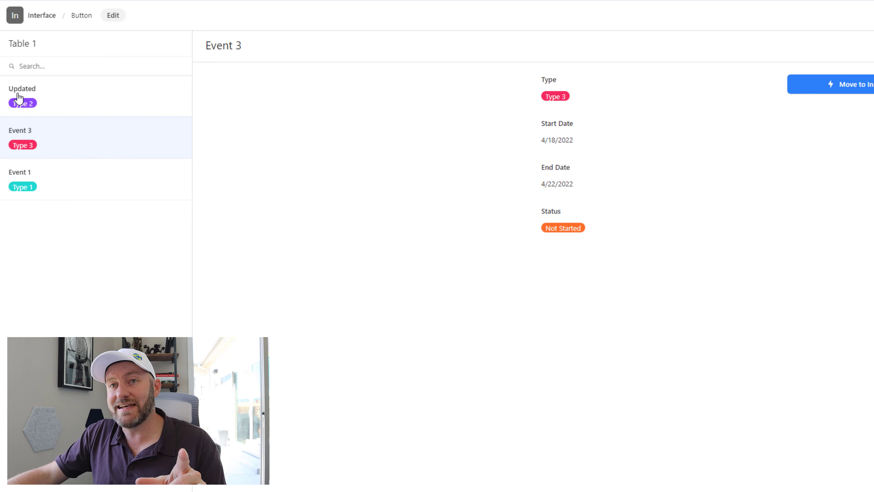
pyautogui.moveTo(68, 123)
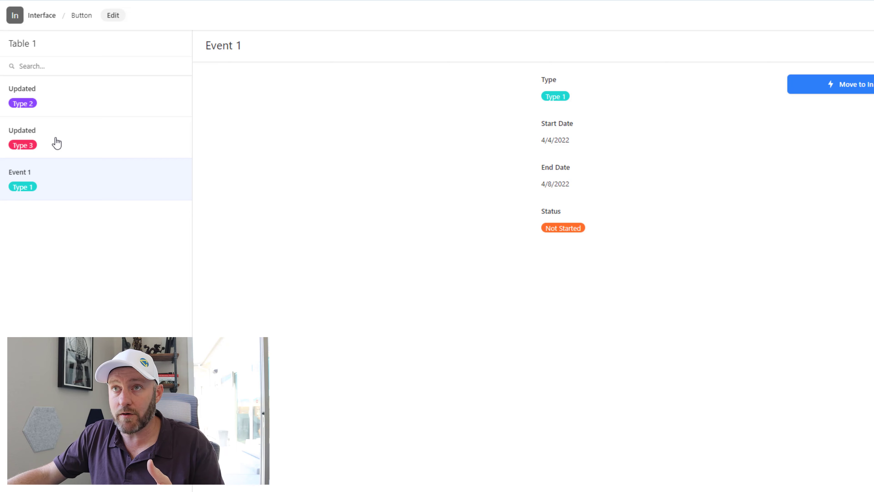
pyautogui.moveTo(62, 187)
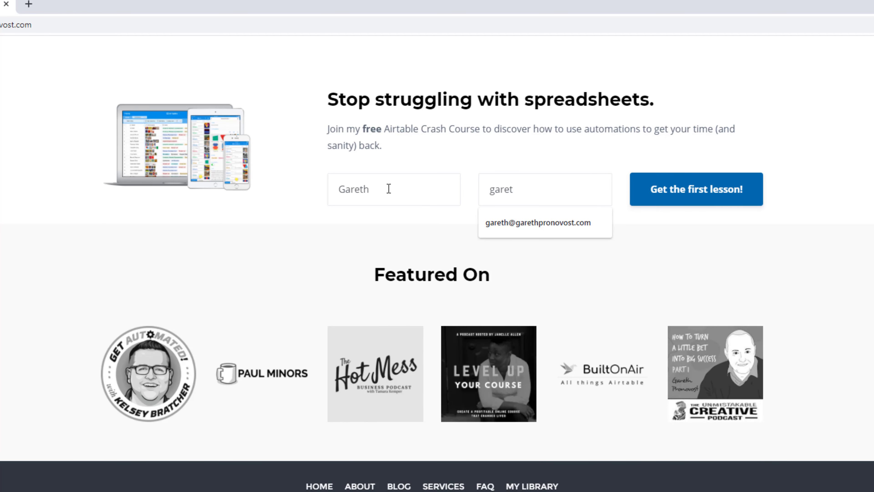
# - Fill the sign-up email with the suggested address and go to the Services page
pyautogui.click(538, 222)
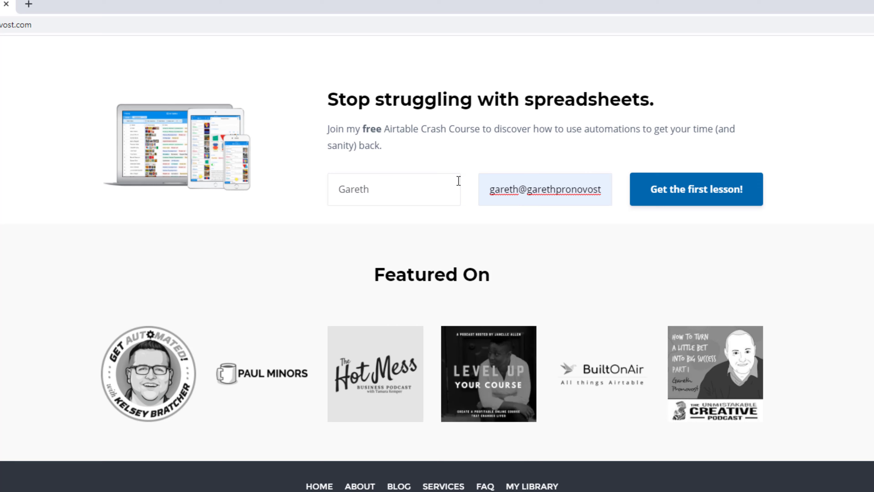
pyautogui.moveTo(698, 204)
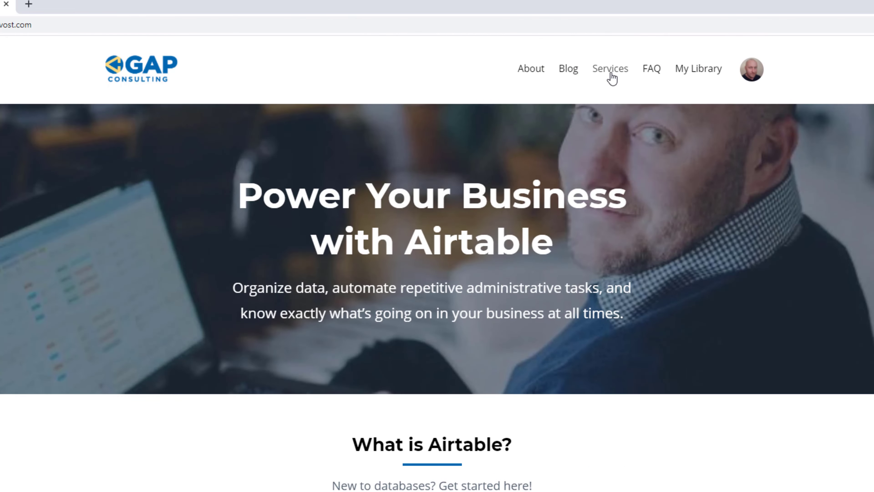
pyautogui.click(610, 69)
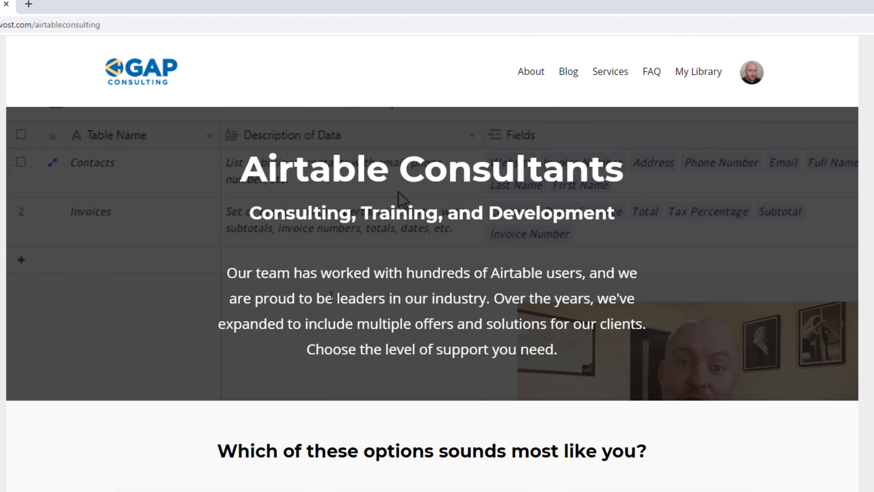